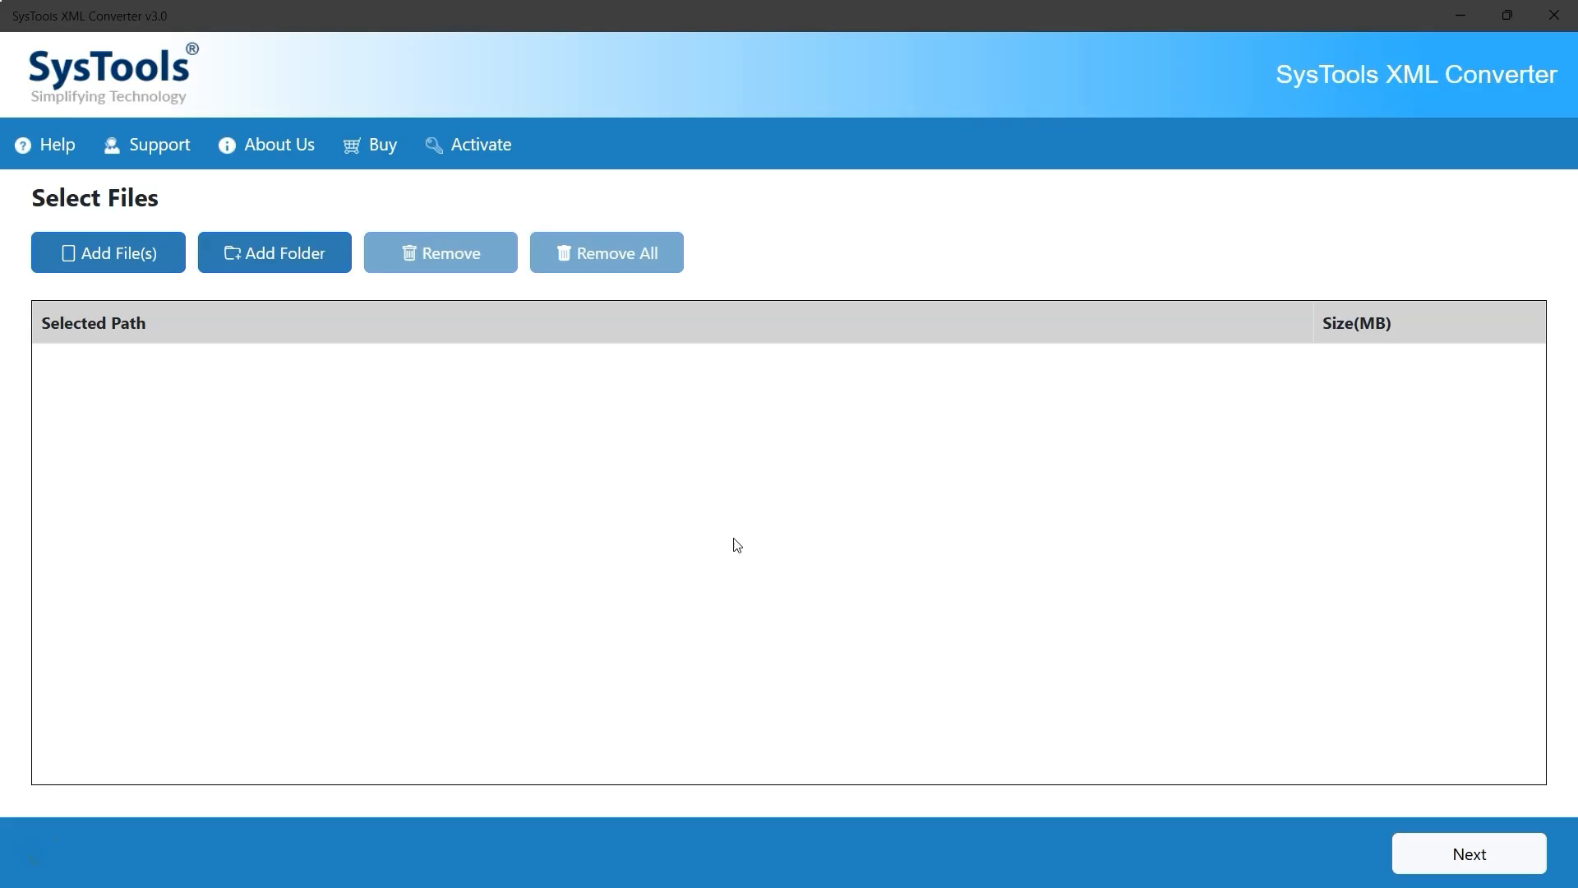
pyautogui.moveTo(420, 427)
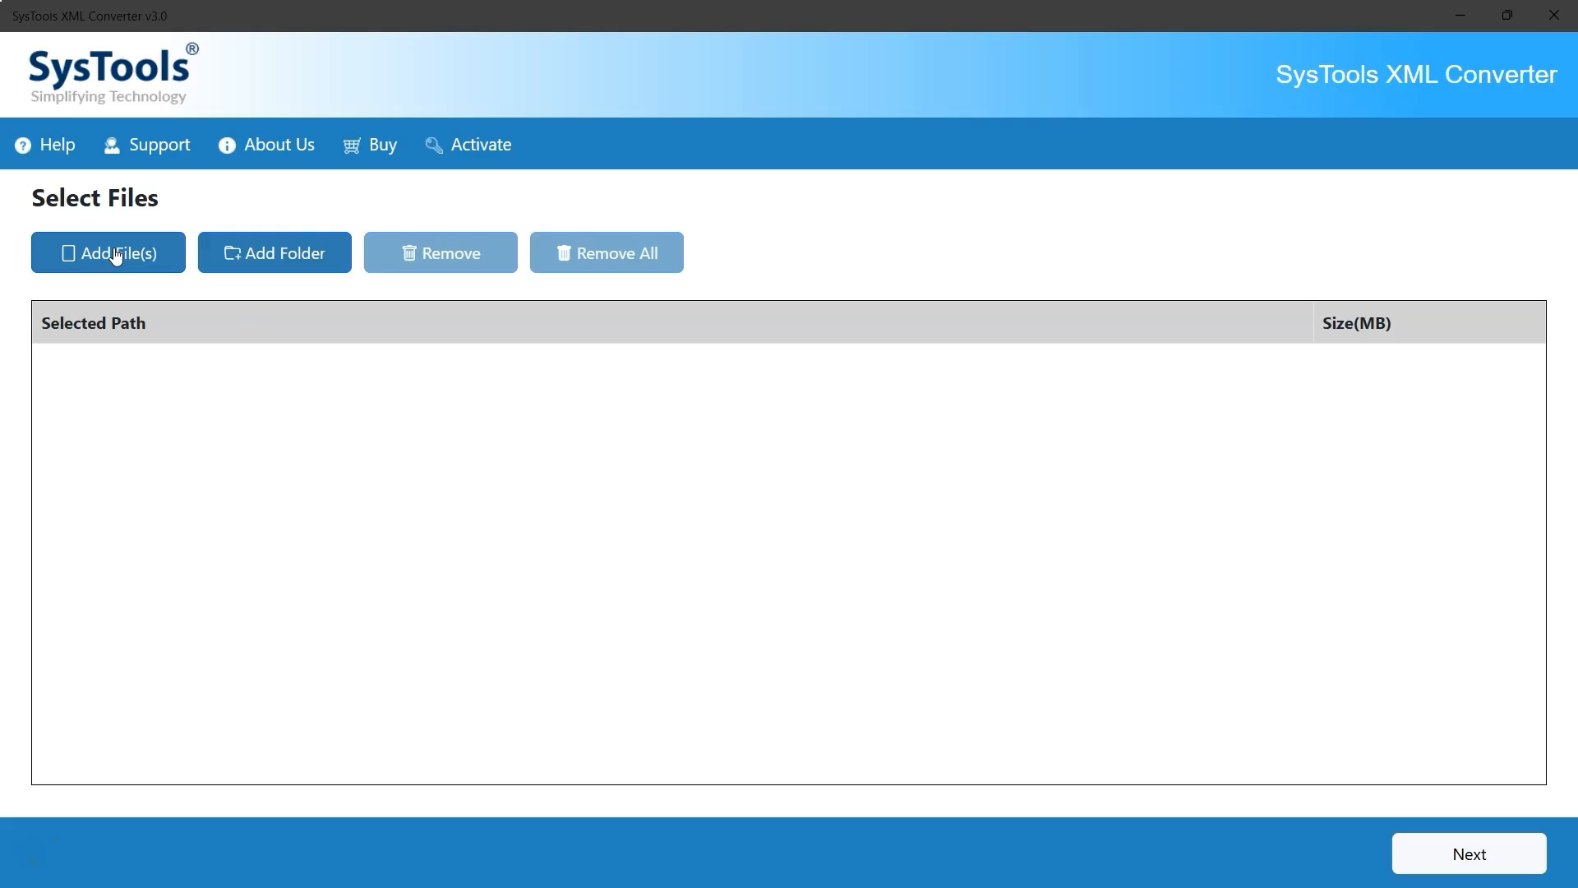
pyautogui.moveTo(279, 257)
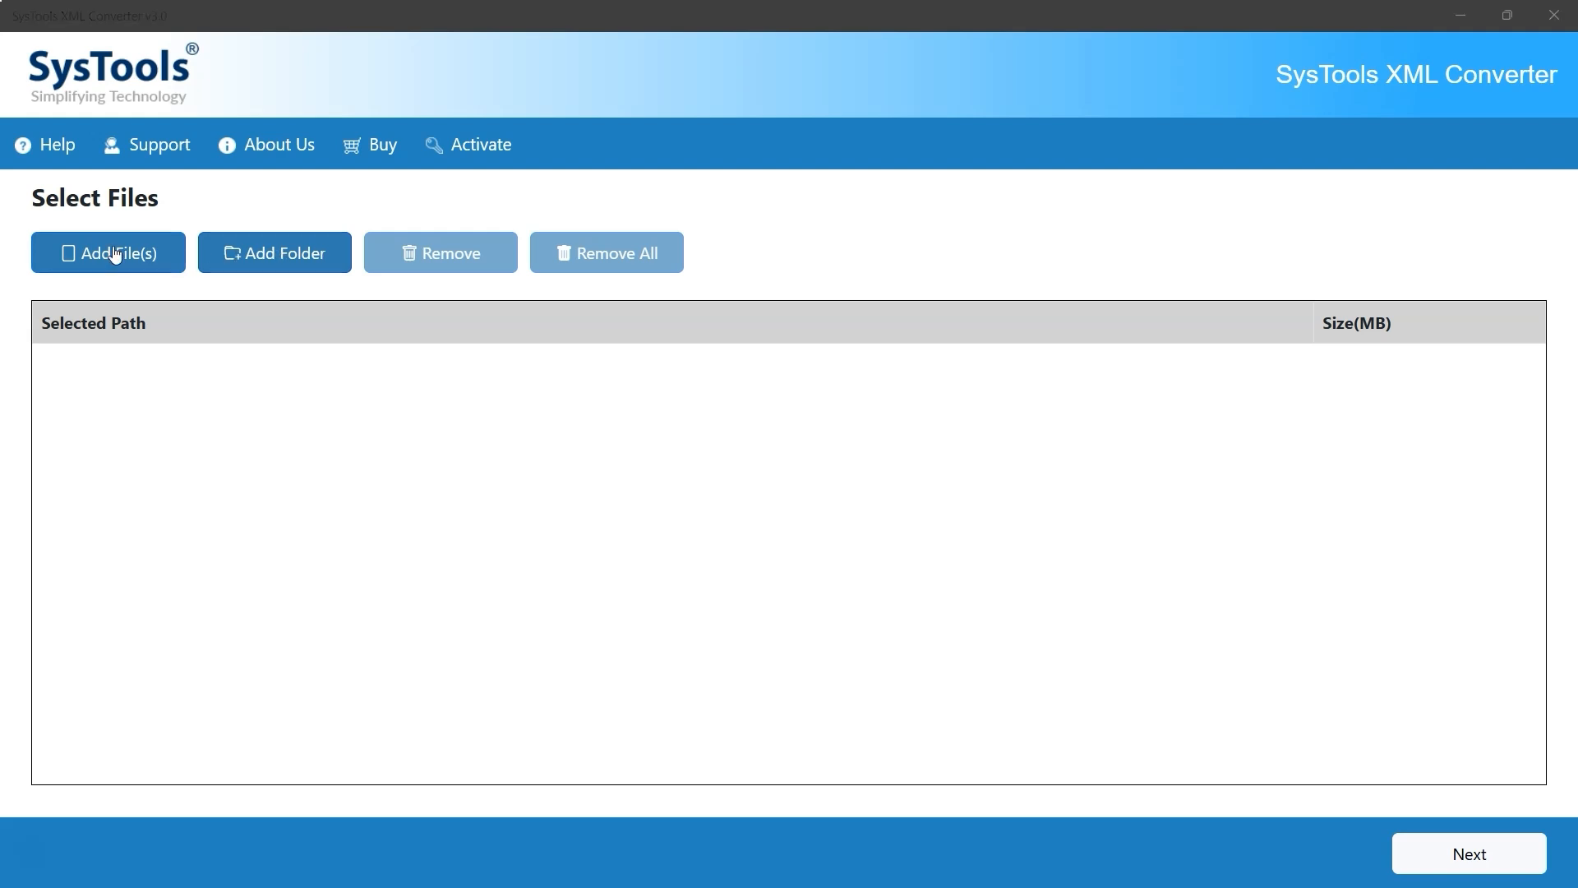
# Step: Open the Add File(s) browser to pick XML files for conversion
pyautogui.click(108, 252)
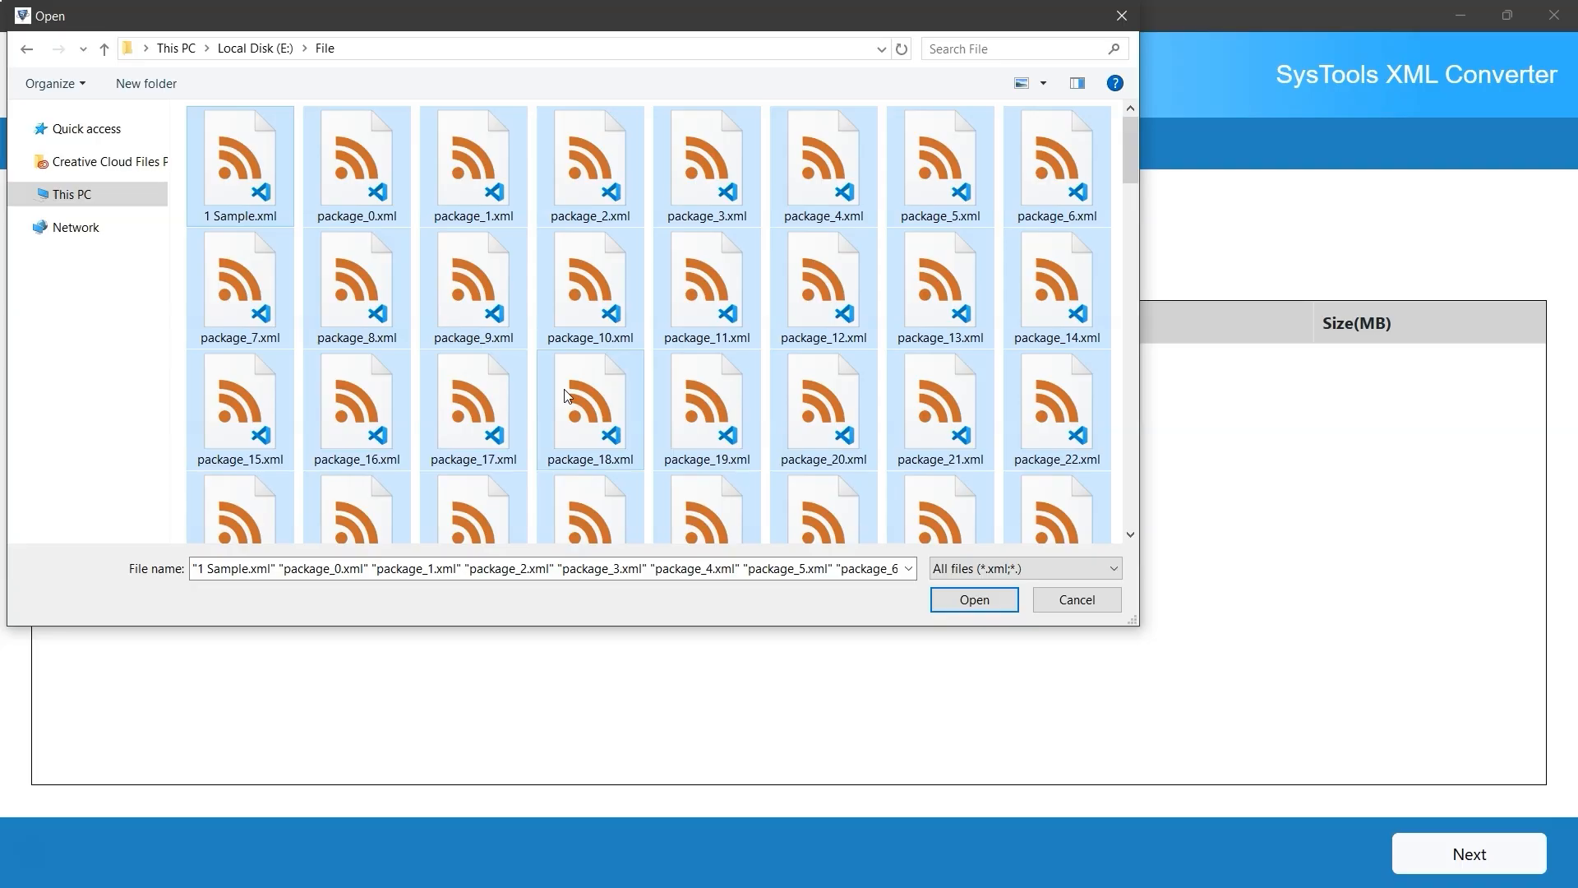
# Step: Add the selected XML files from E:\File to the conversion list
pyautogui.click(974, 599)
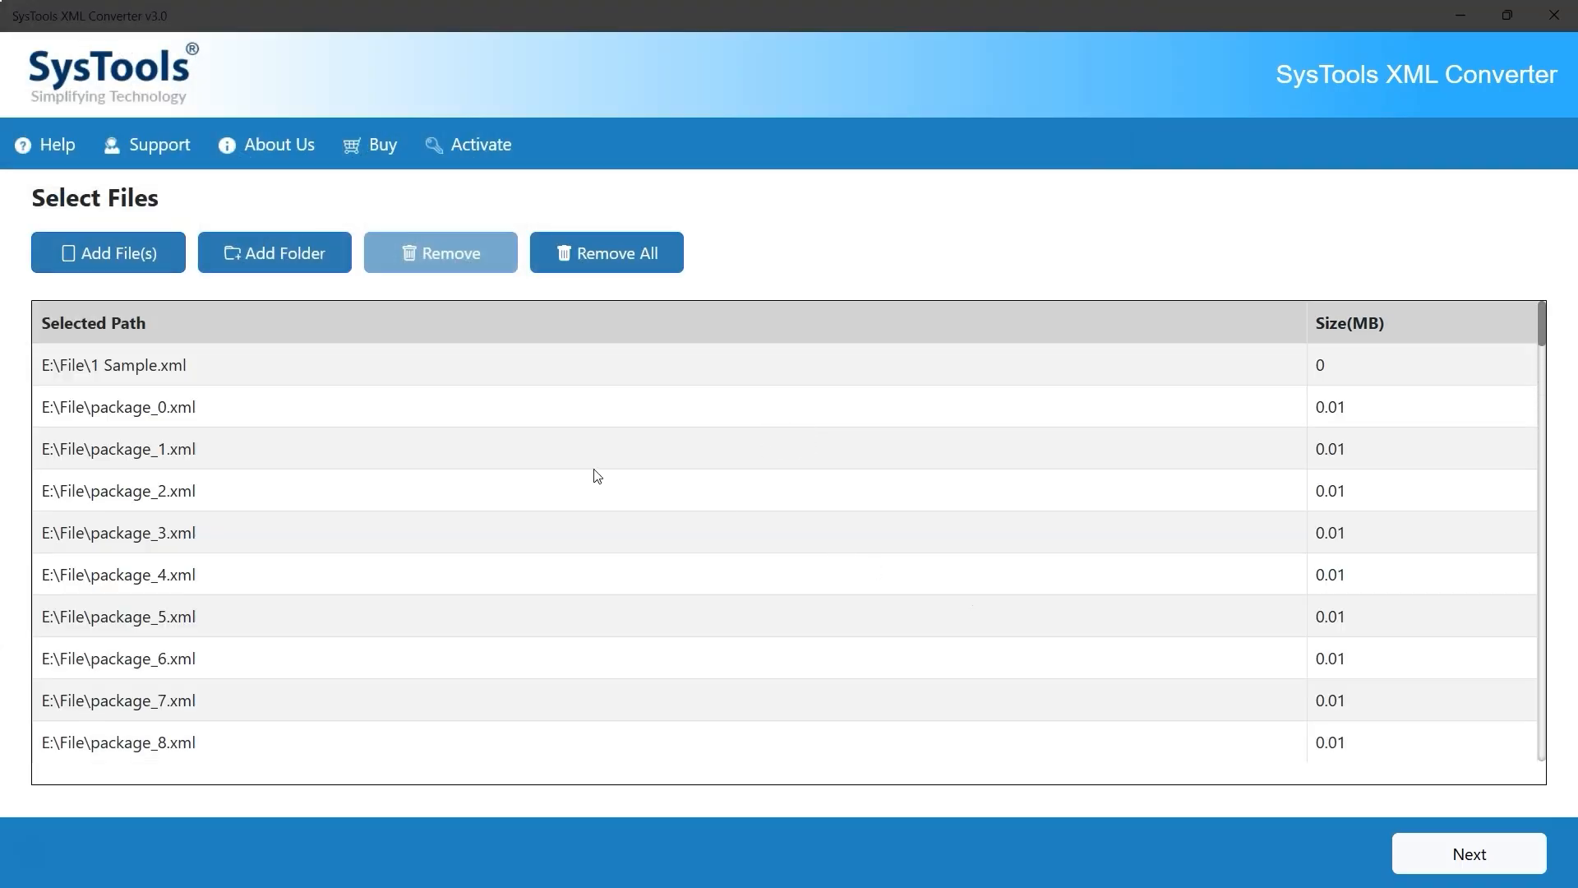
pyautogui.moveTo(152, 325)
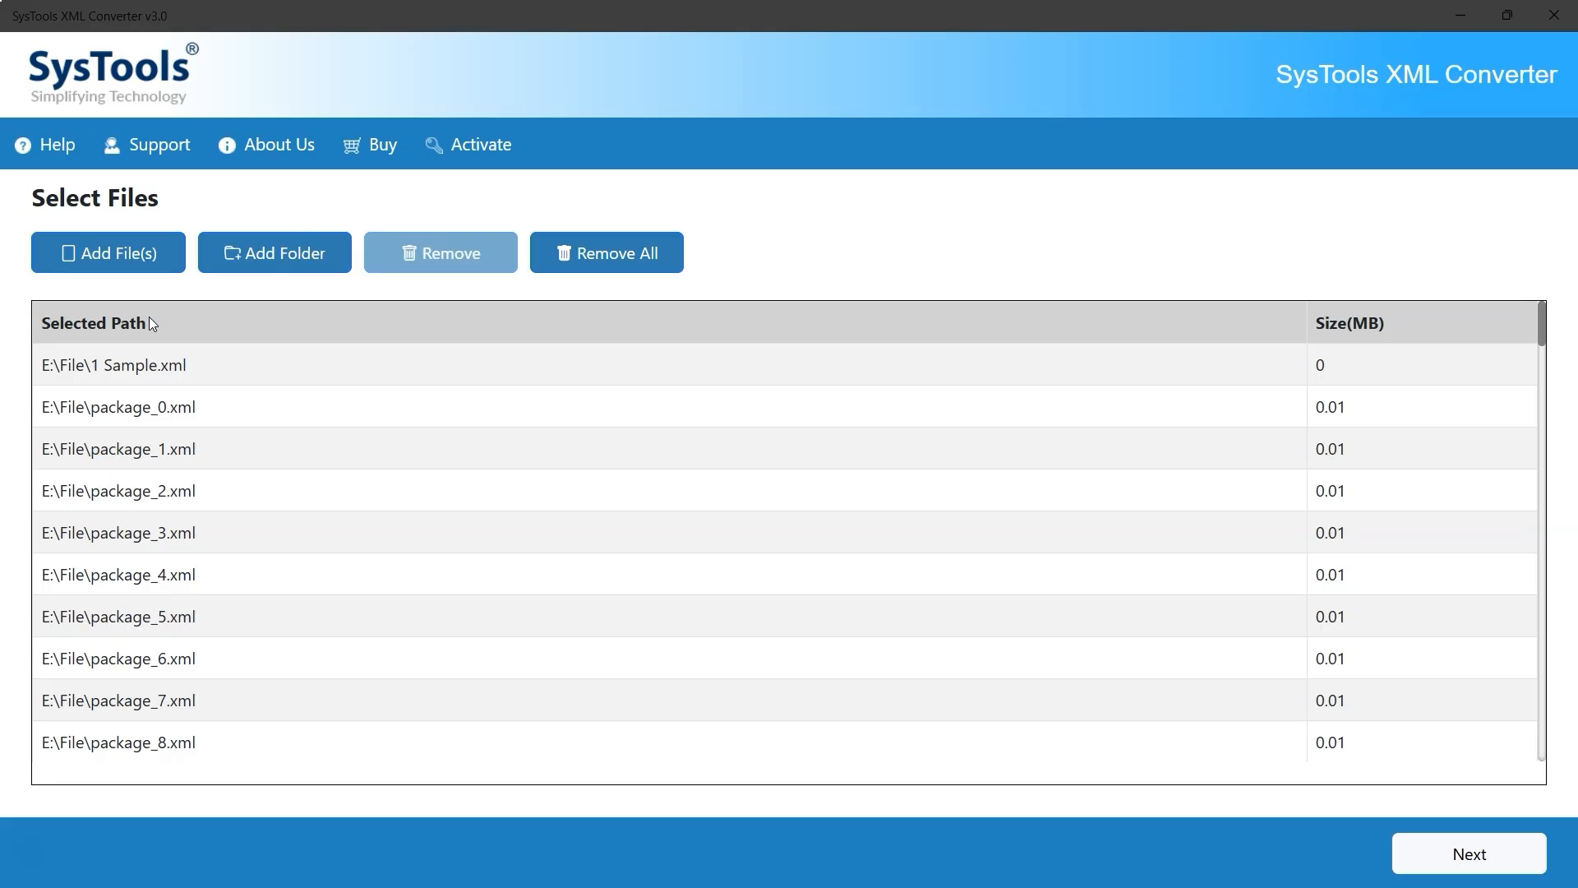
pyautogui.moveTo(1408, 329)
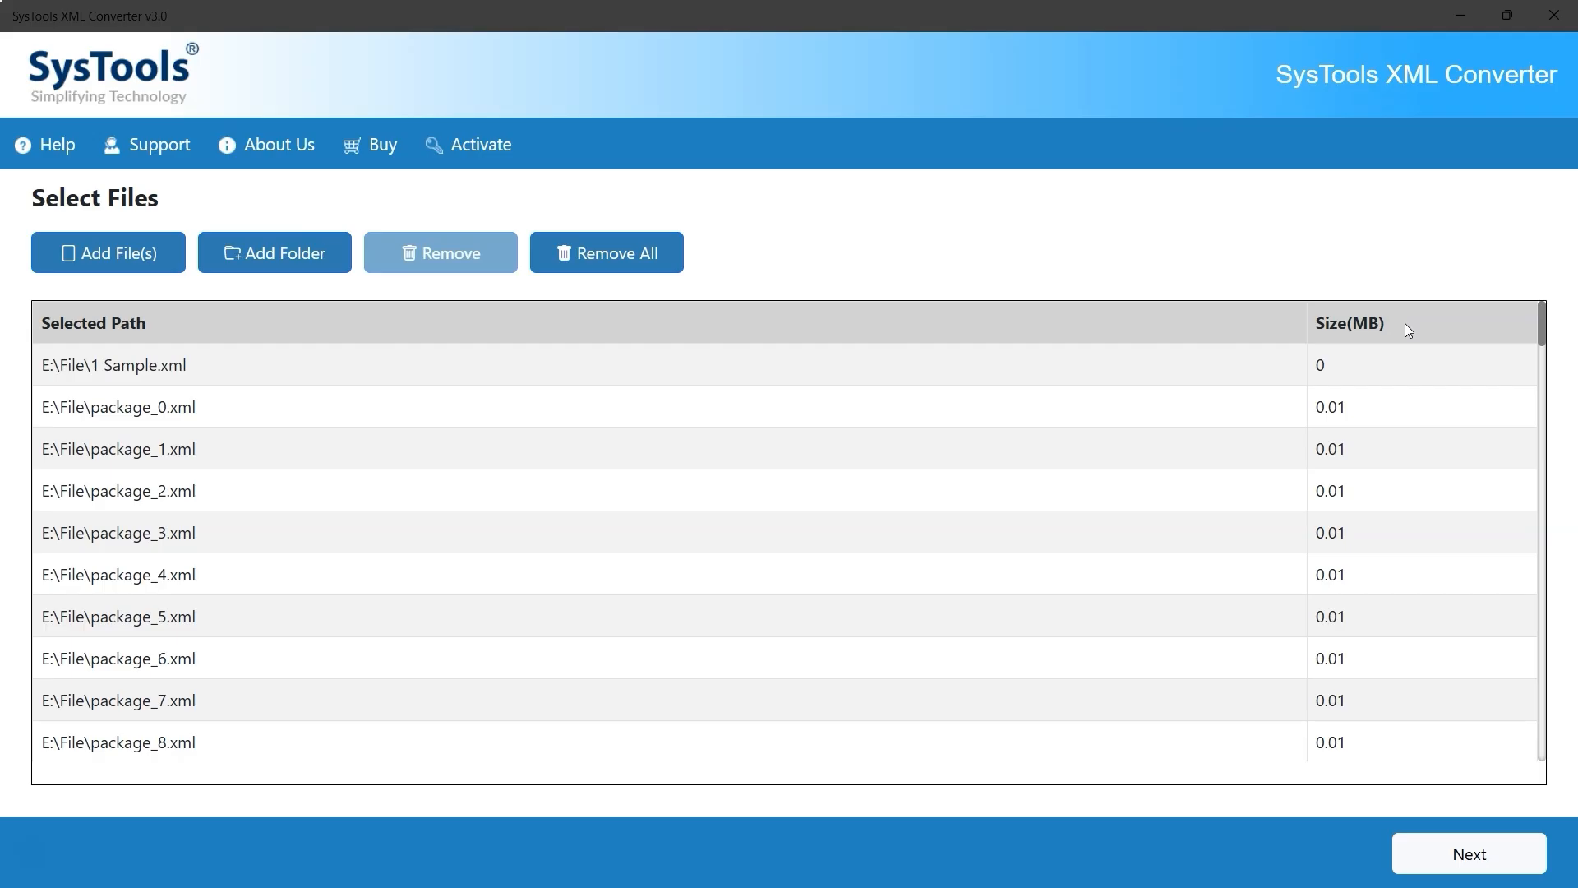
pyautogui.moveTo(778, 377)
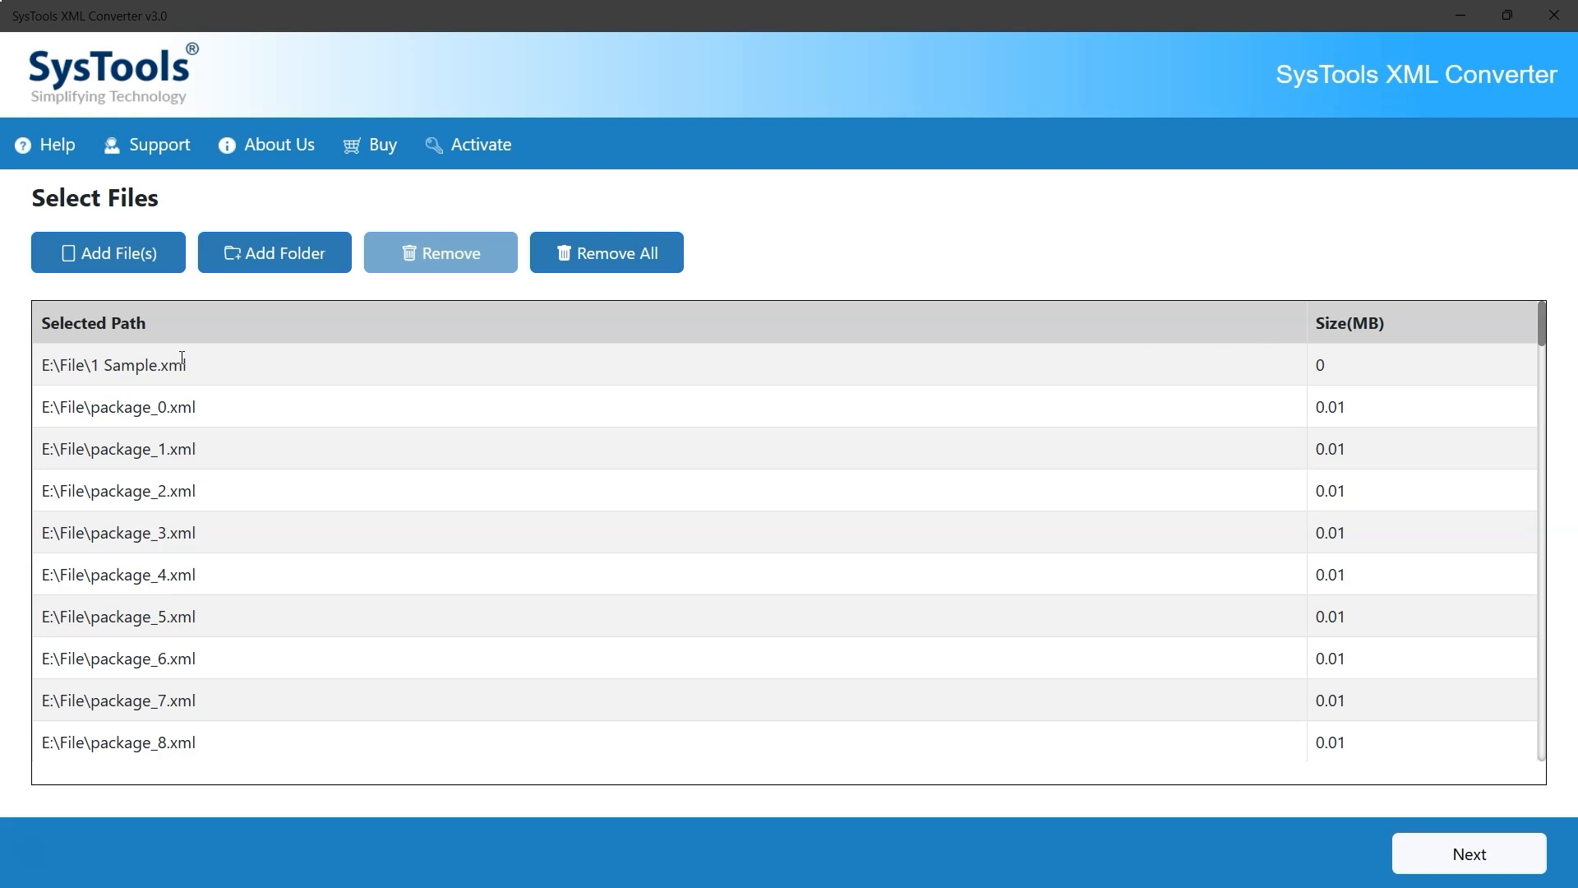
# Step: Select the 1 Sample.xml entry, then proceed to Export Options
pyautogui.click(115, 365)
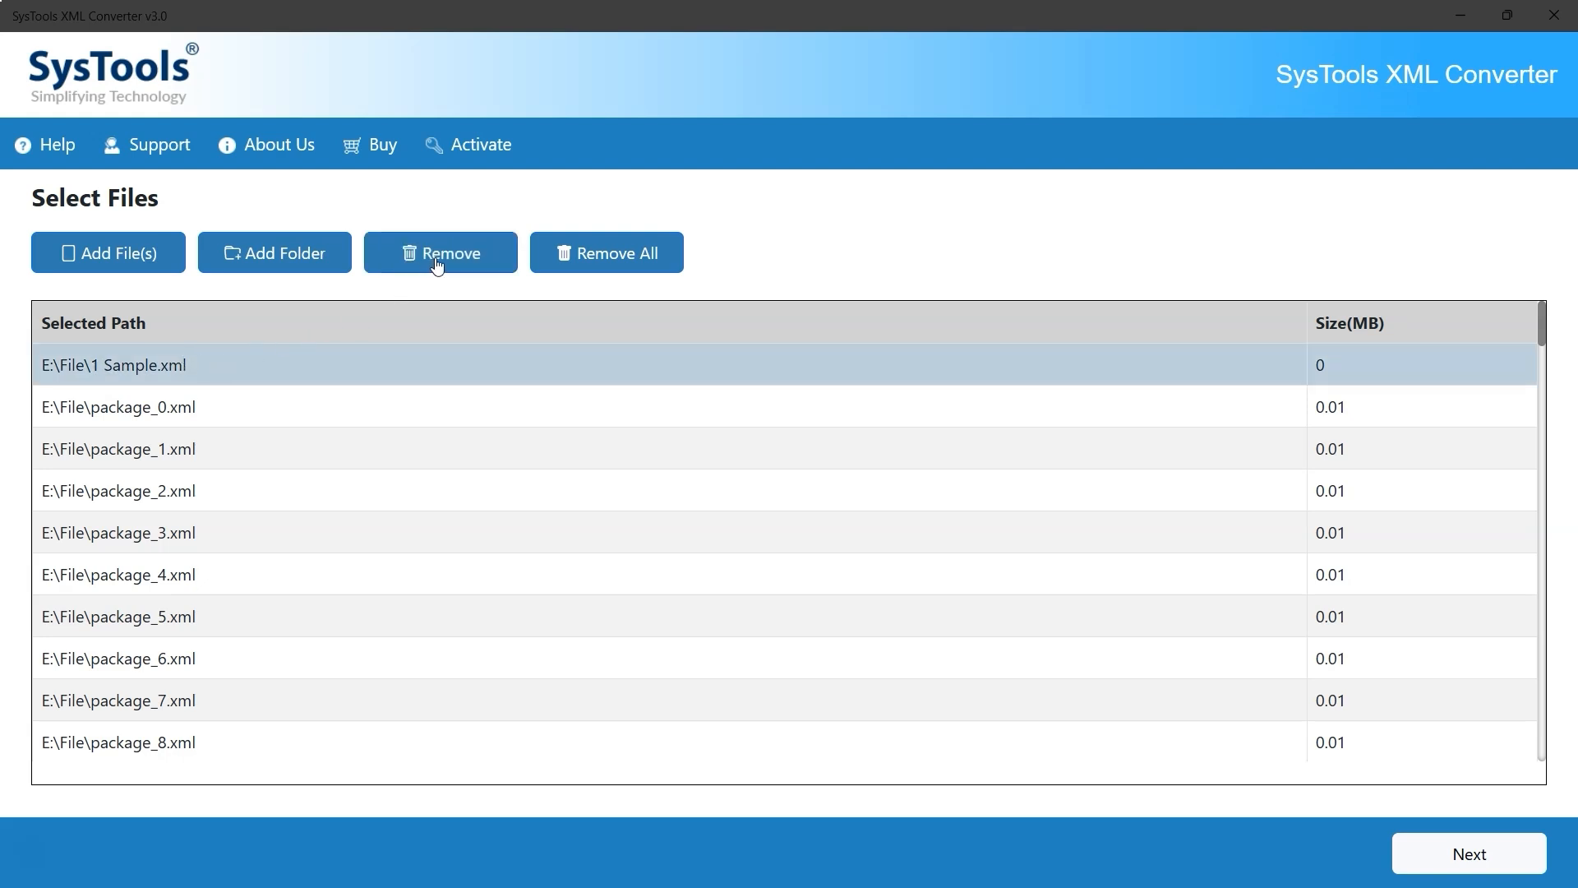
pyautogui.moveTo(602, 265)
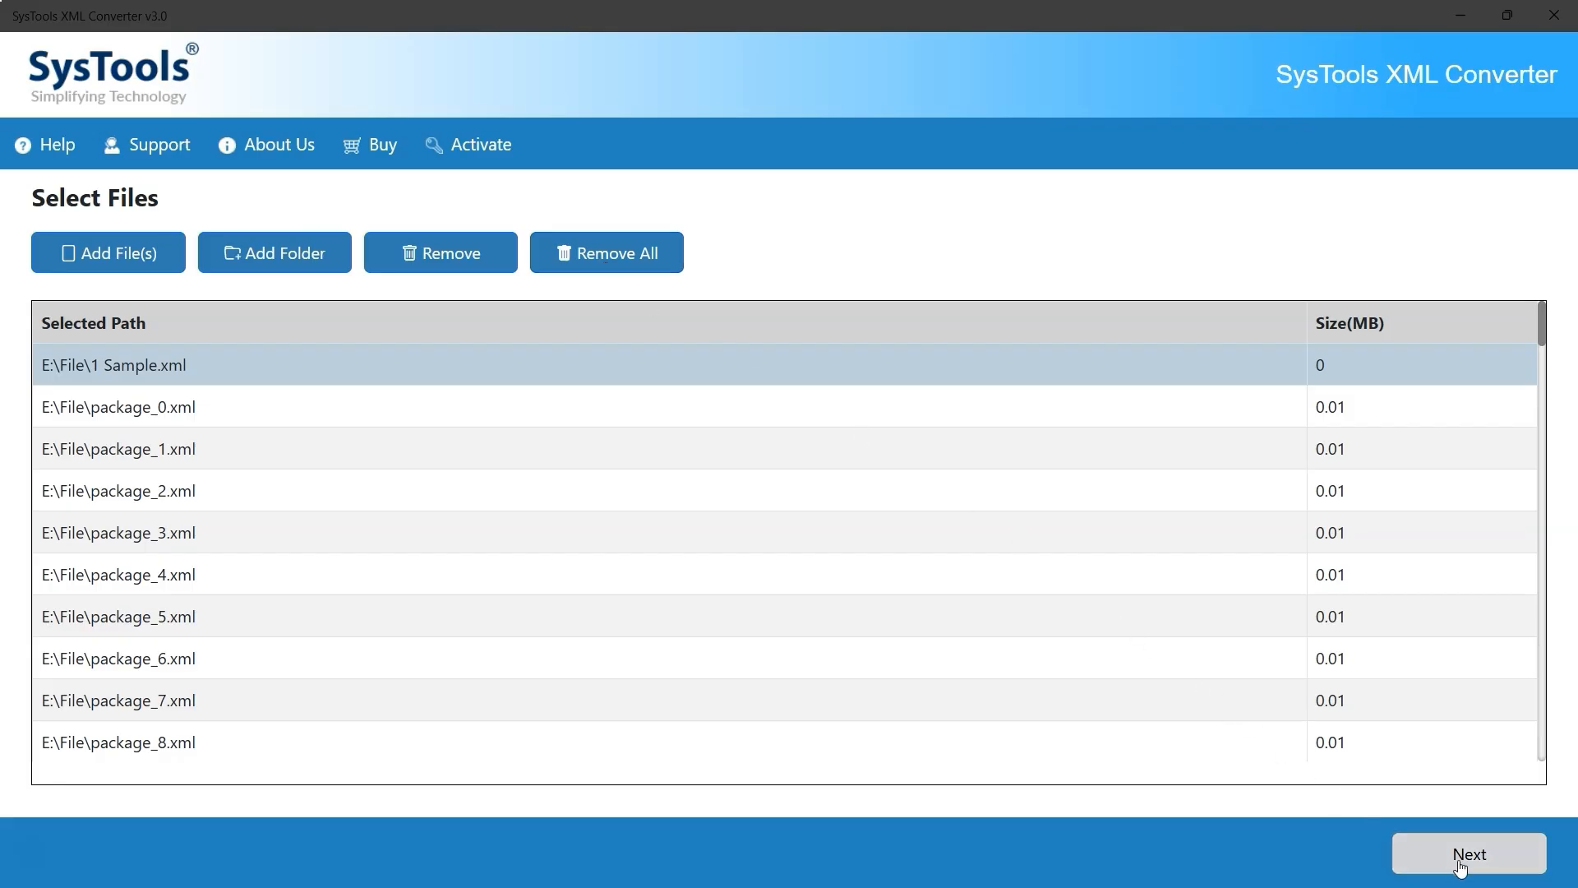
pyautogui.click(1469, 853)
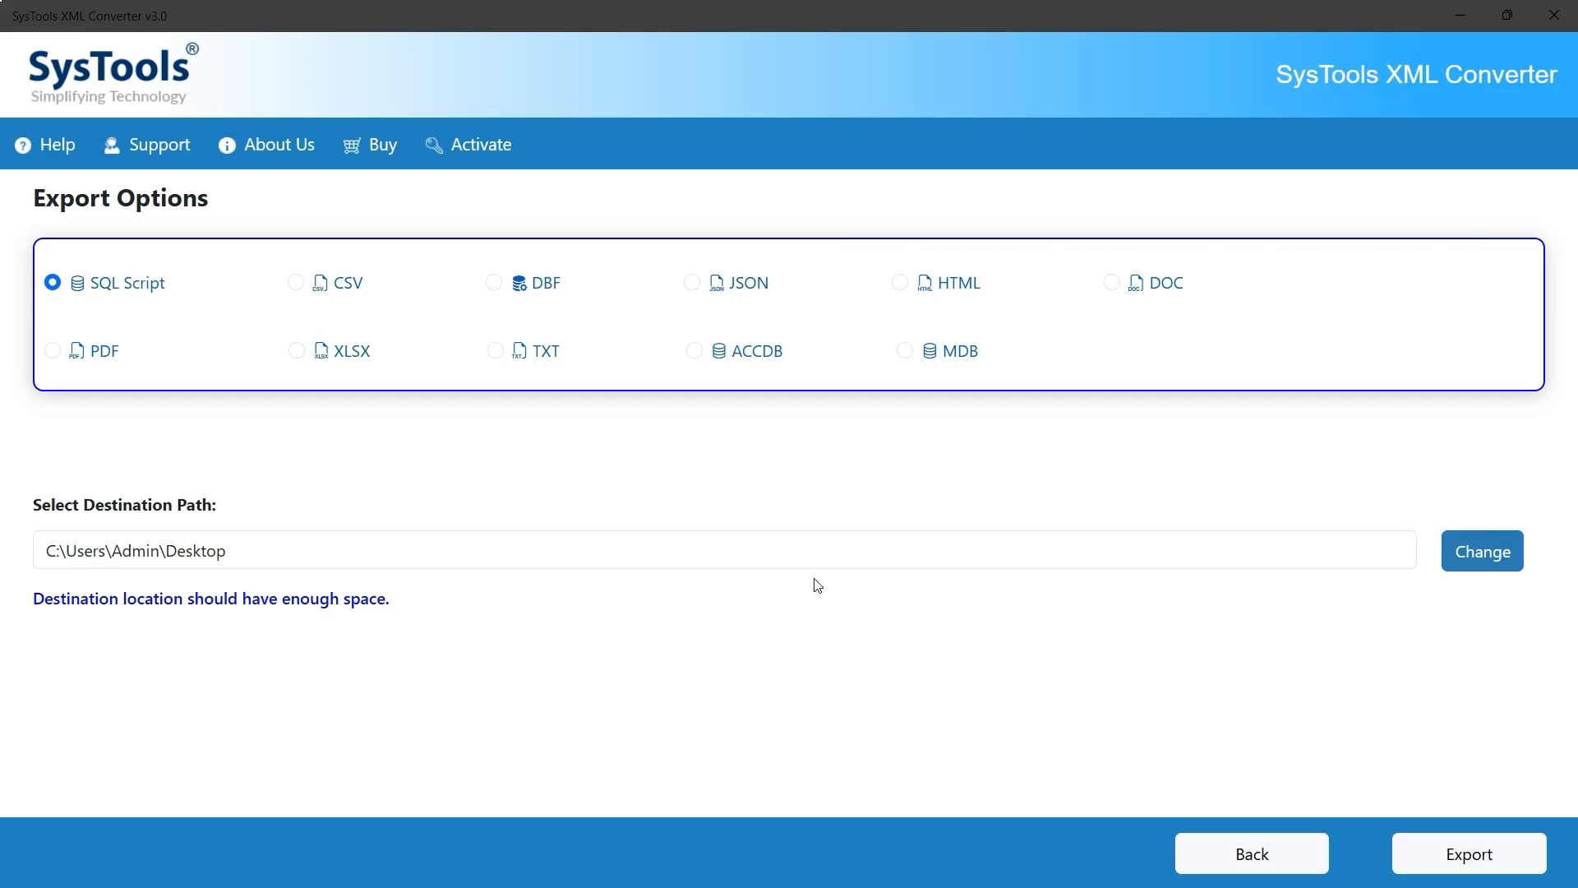
pyautogui.moveTo(164, 218)
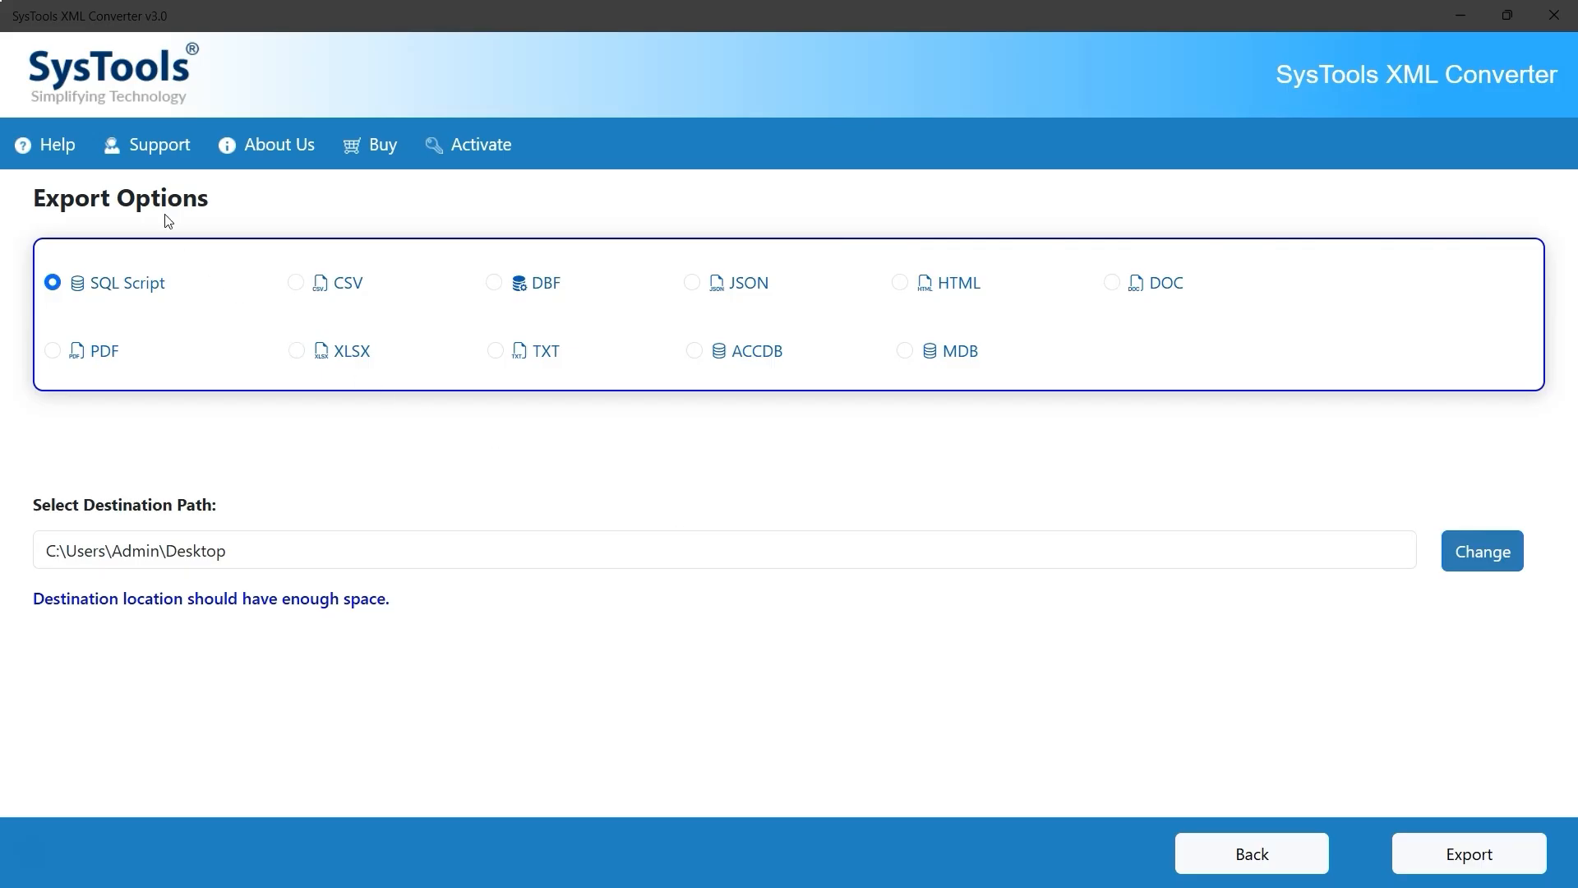
pyautogui.moveTo(97, 261)
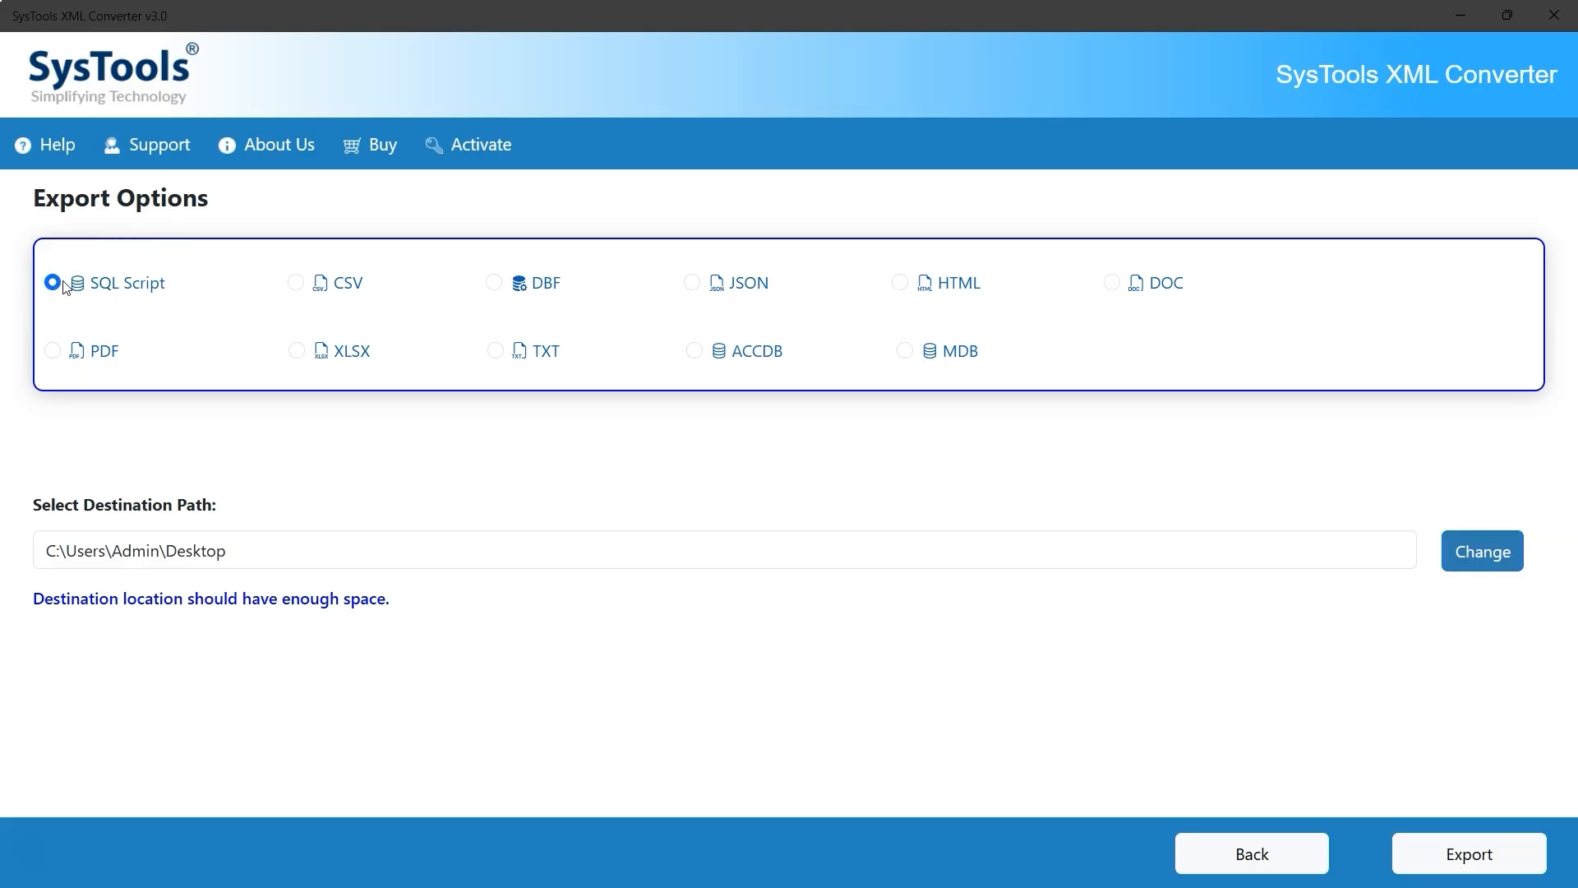
pyautogui.moveTo(487, 293)
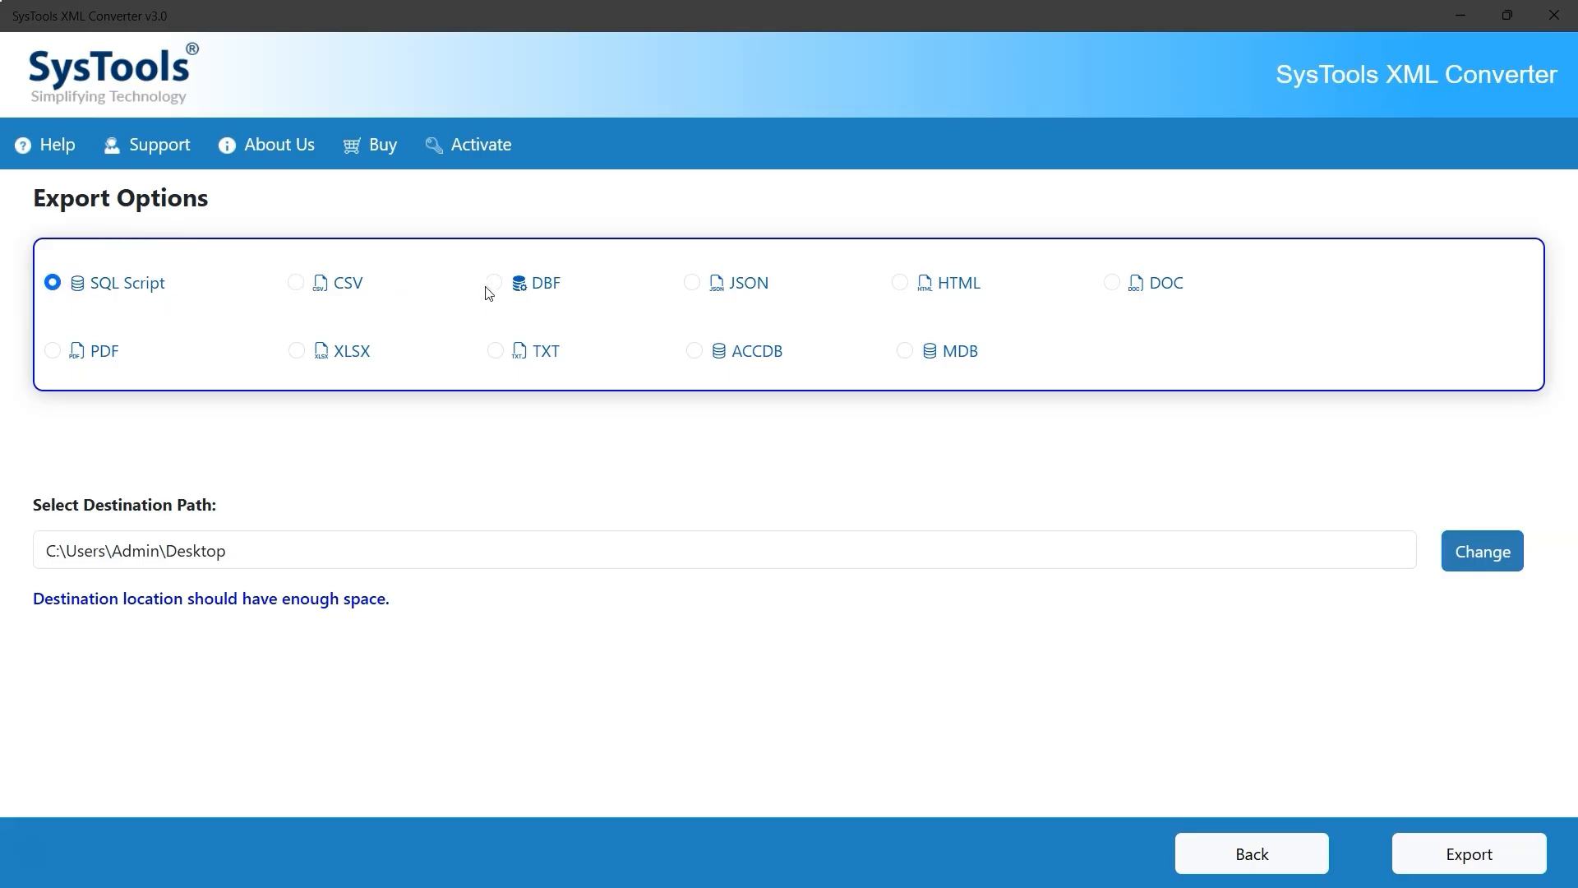
pyautogui.moveTo(903, 288)
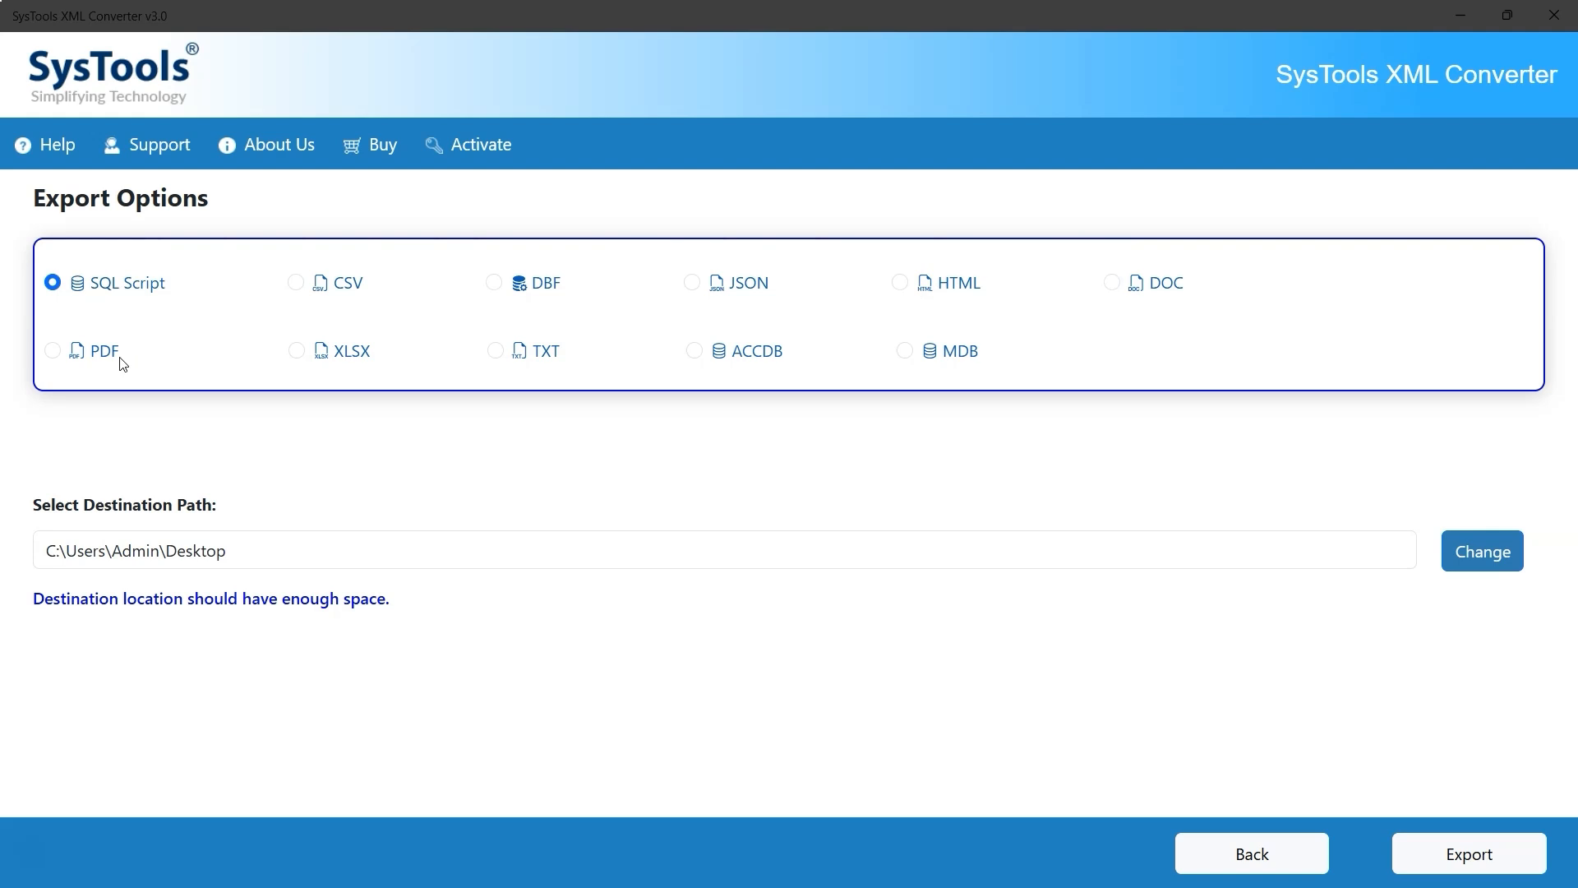
pyautogui.moveTo(290, 359)
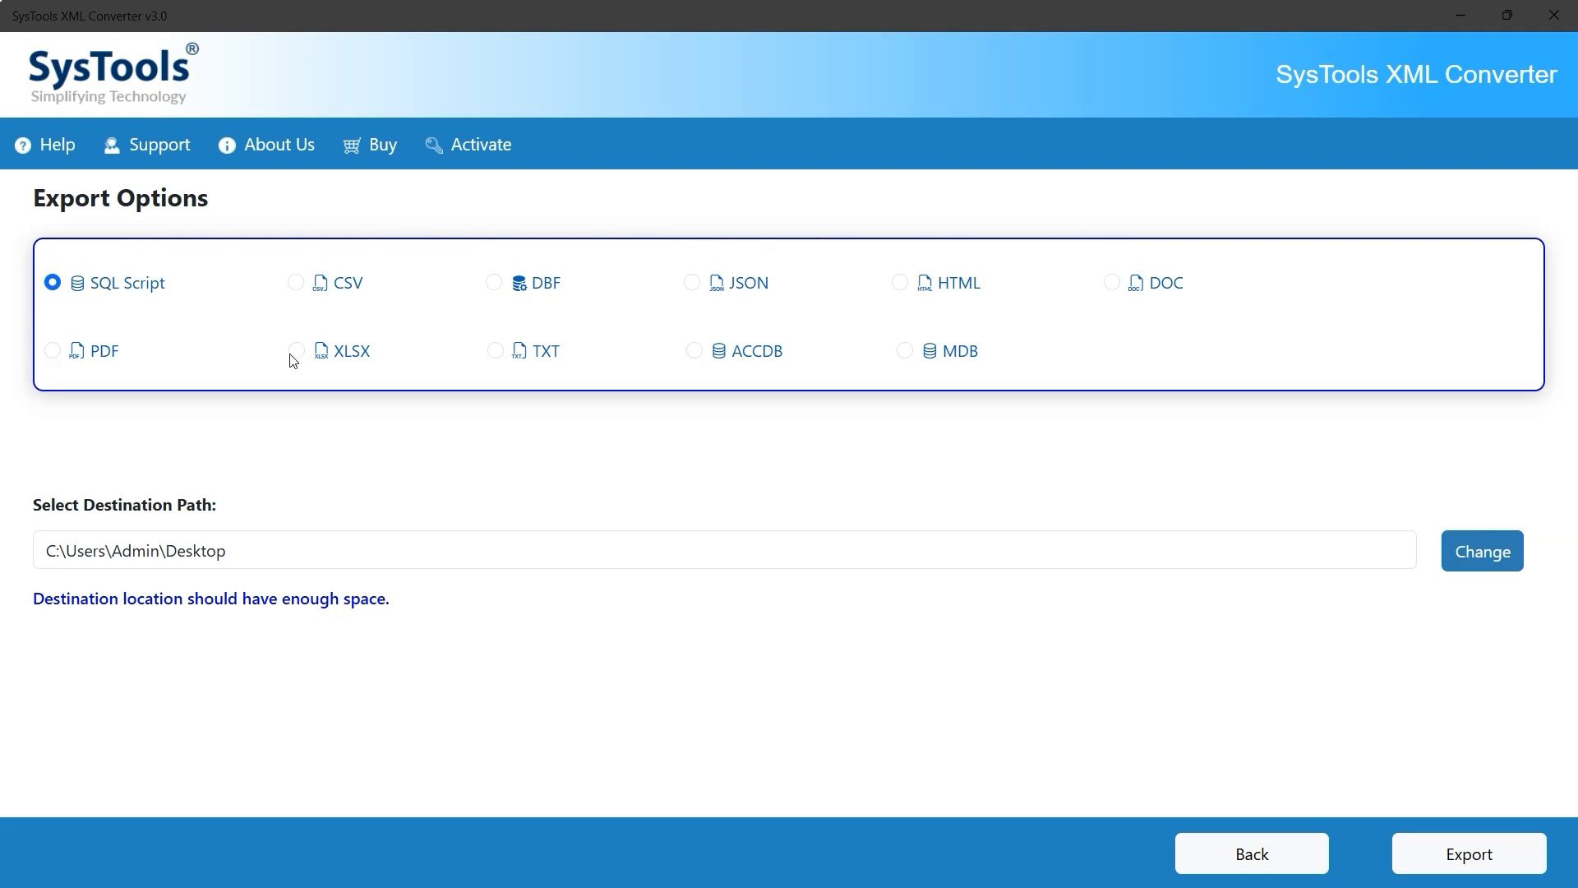
pyautogui.moveTo(695, 353)
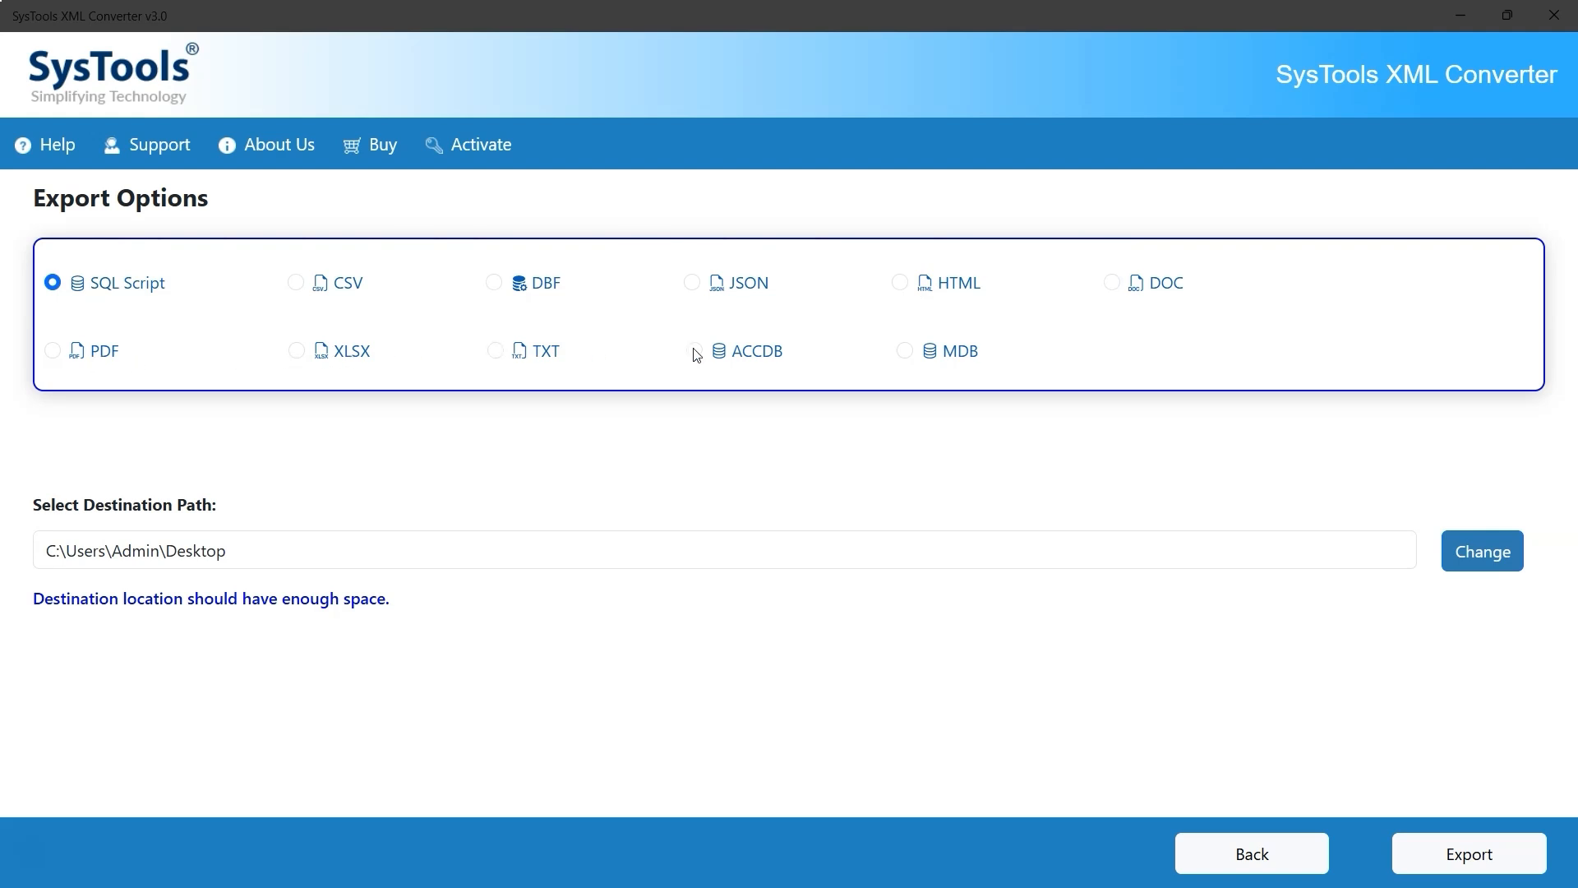
pyautogui.moveTo(912, 353)
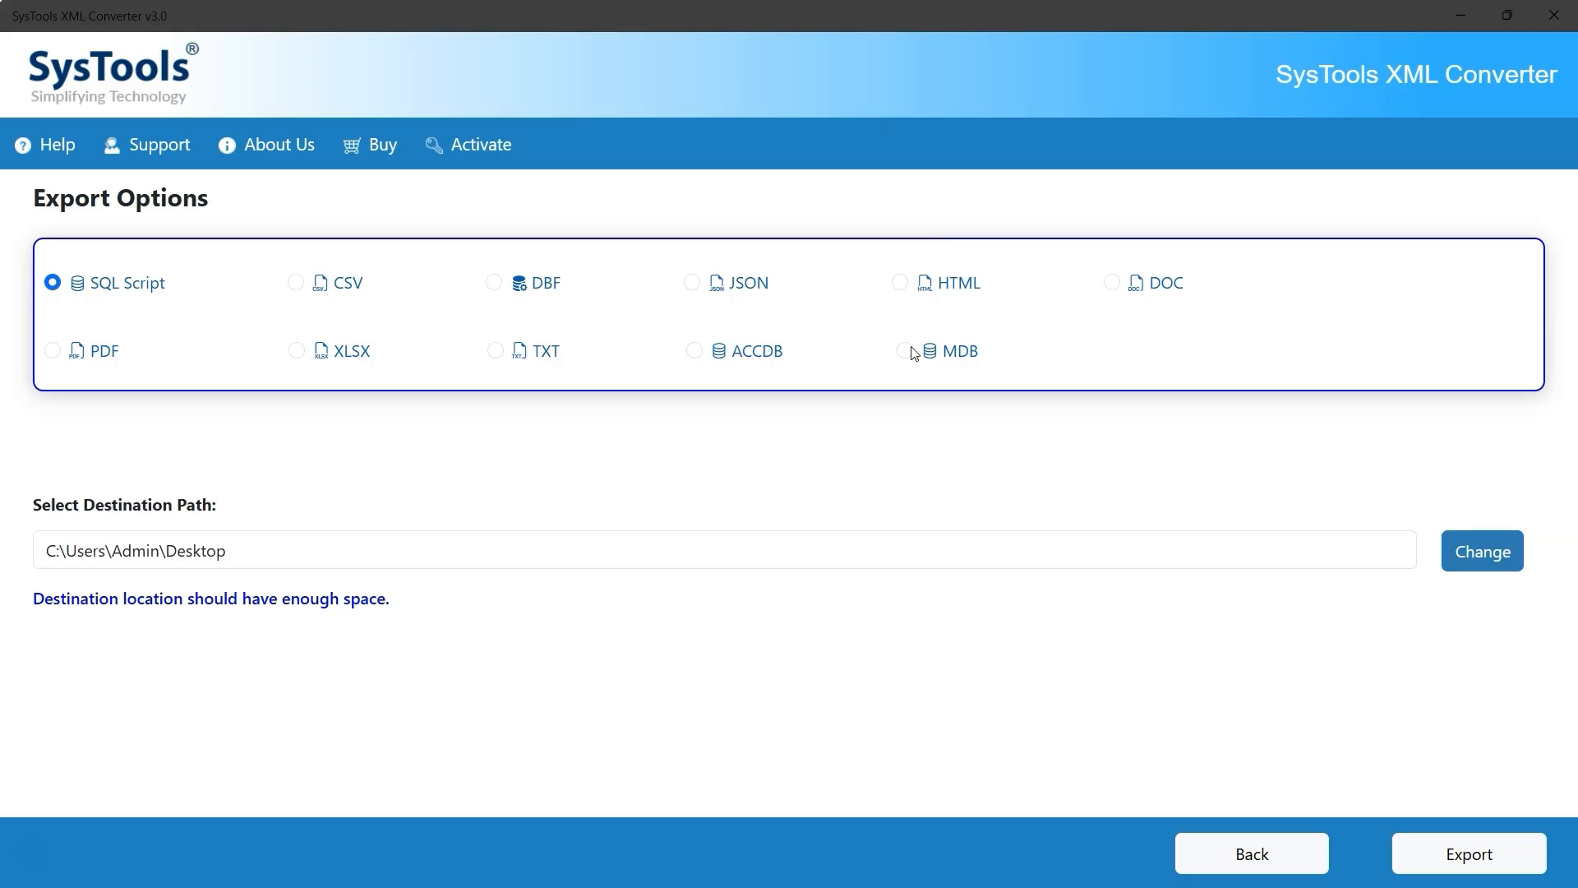
pyautogui.moveTo(869, 353)
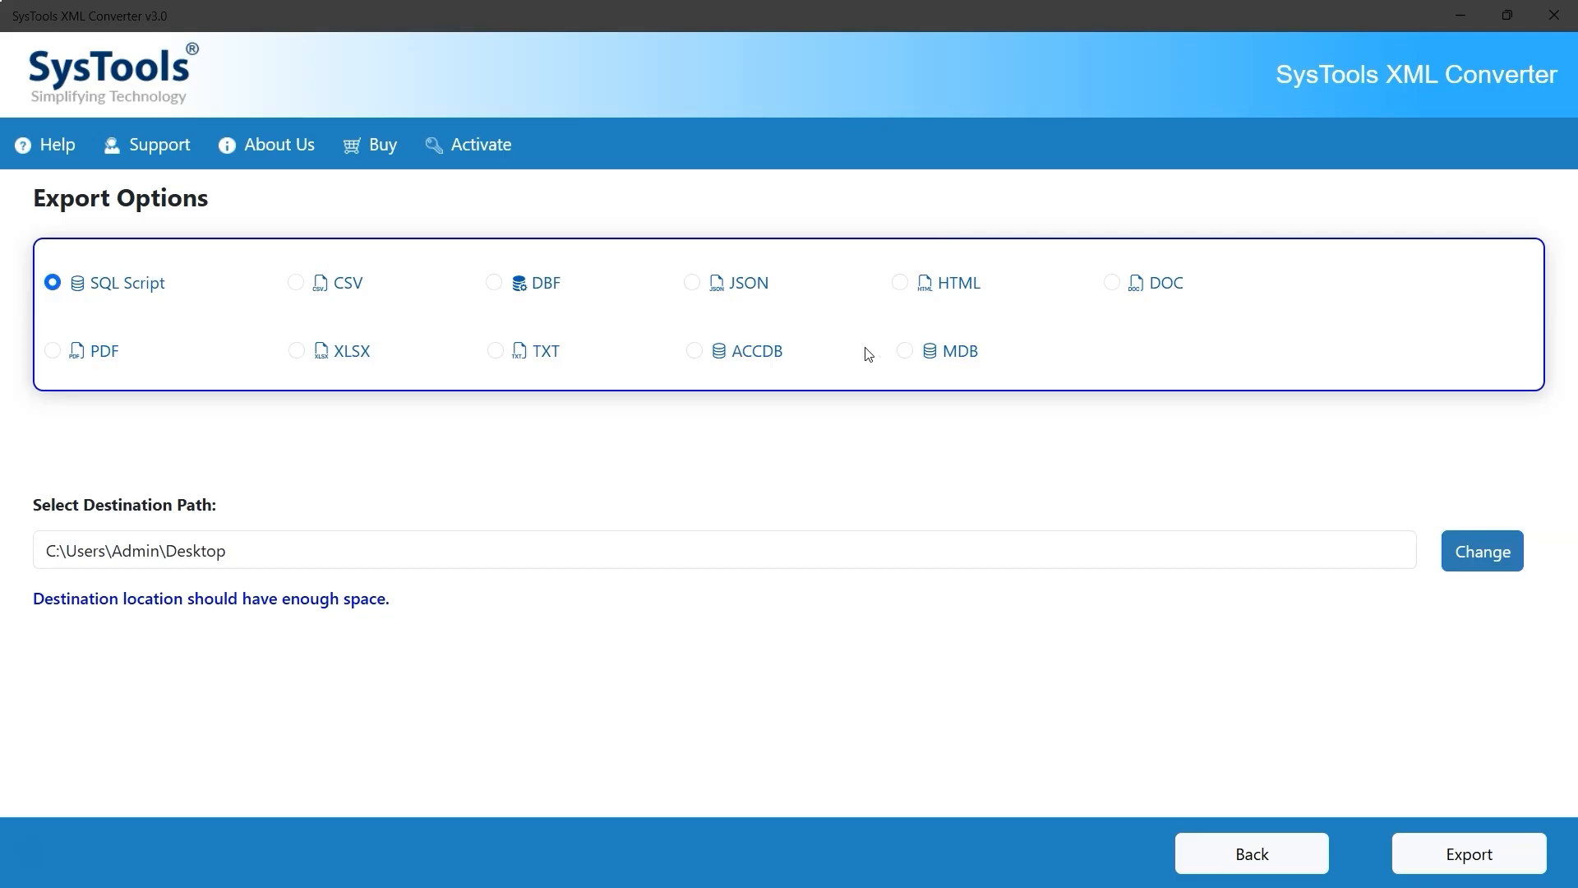
# Step: Choose TXT as the export format and export to C:\Users\Admin\Desktop
pyautogui.click(494, 351)
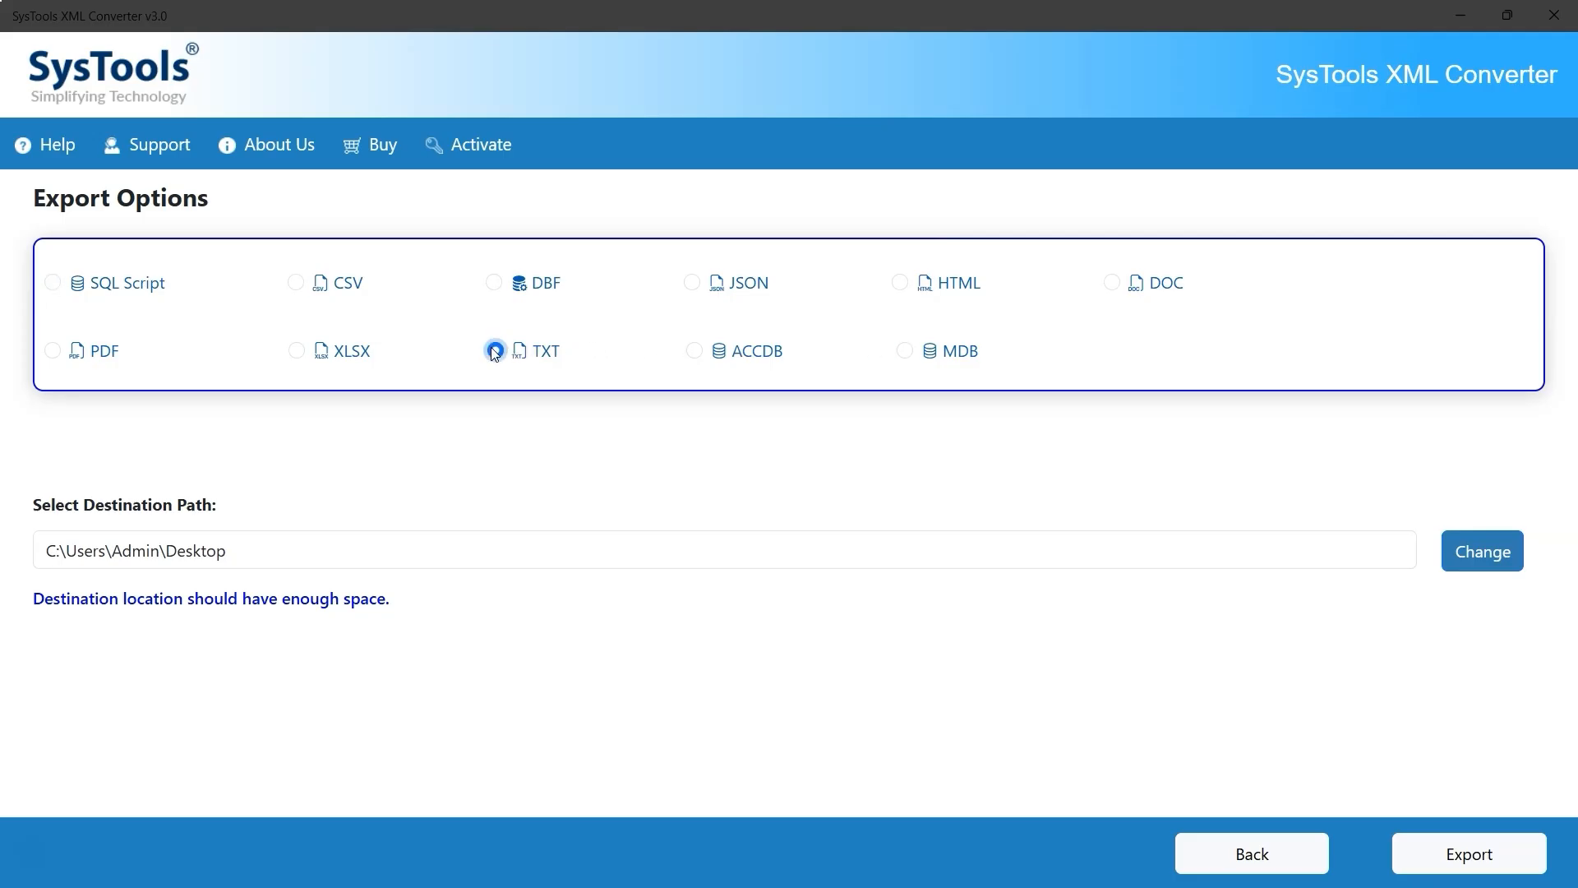
pyautogui.click(494, 351)
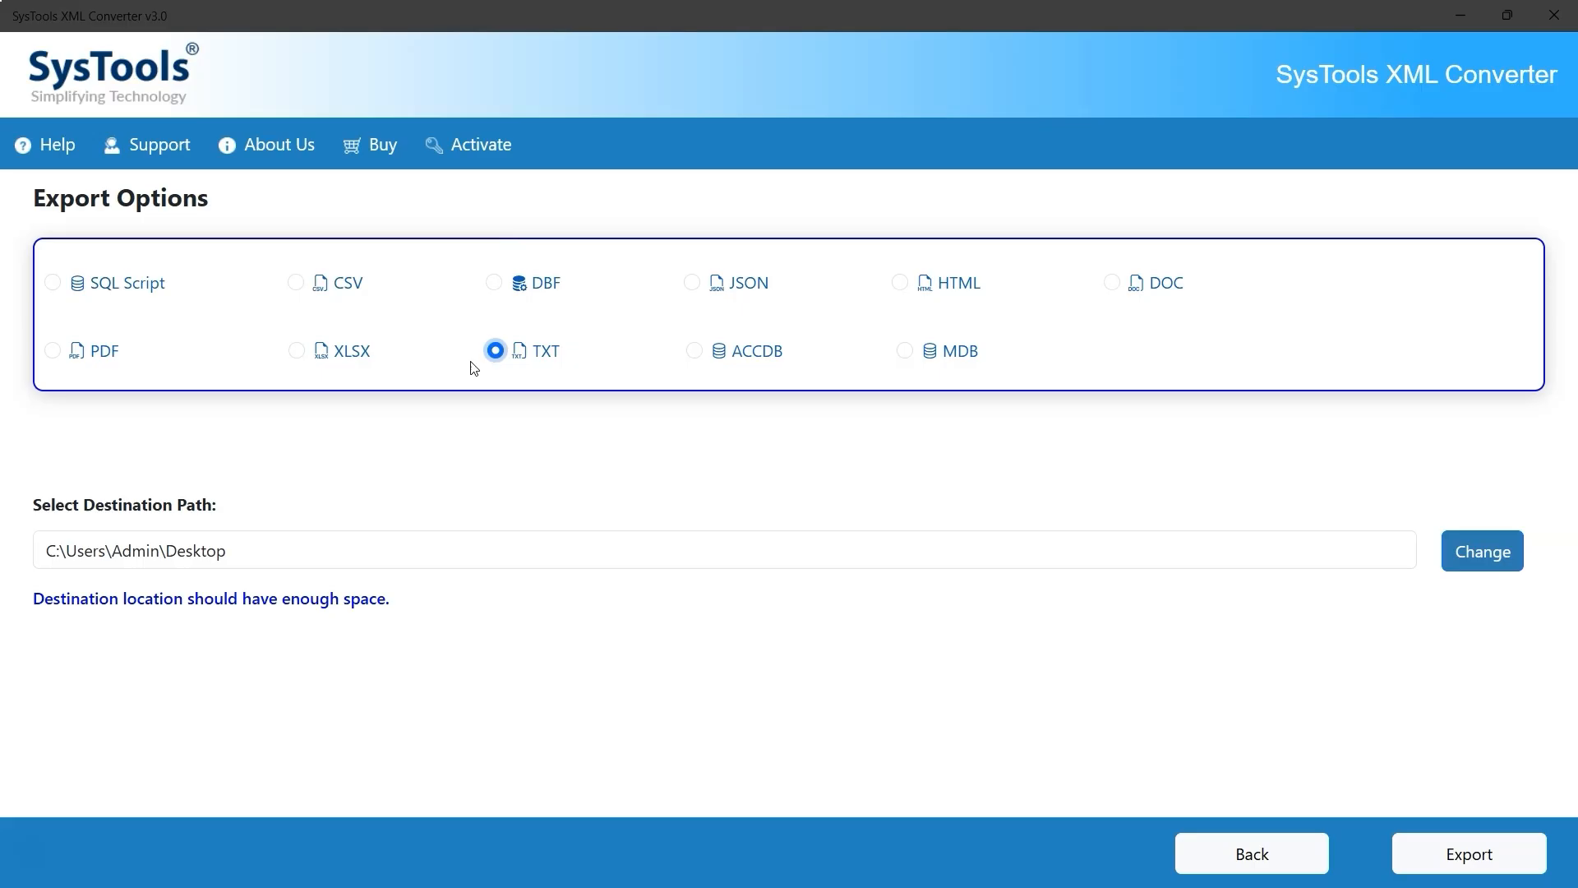
pyautogui.moveTo(230, 510)
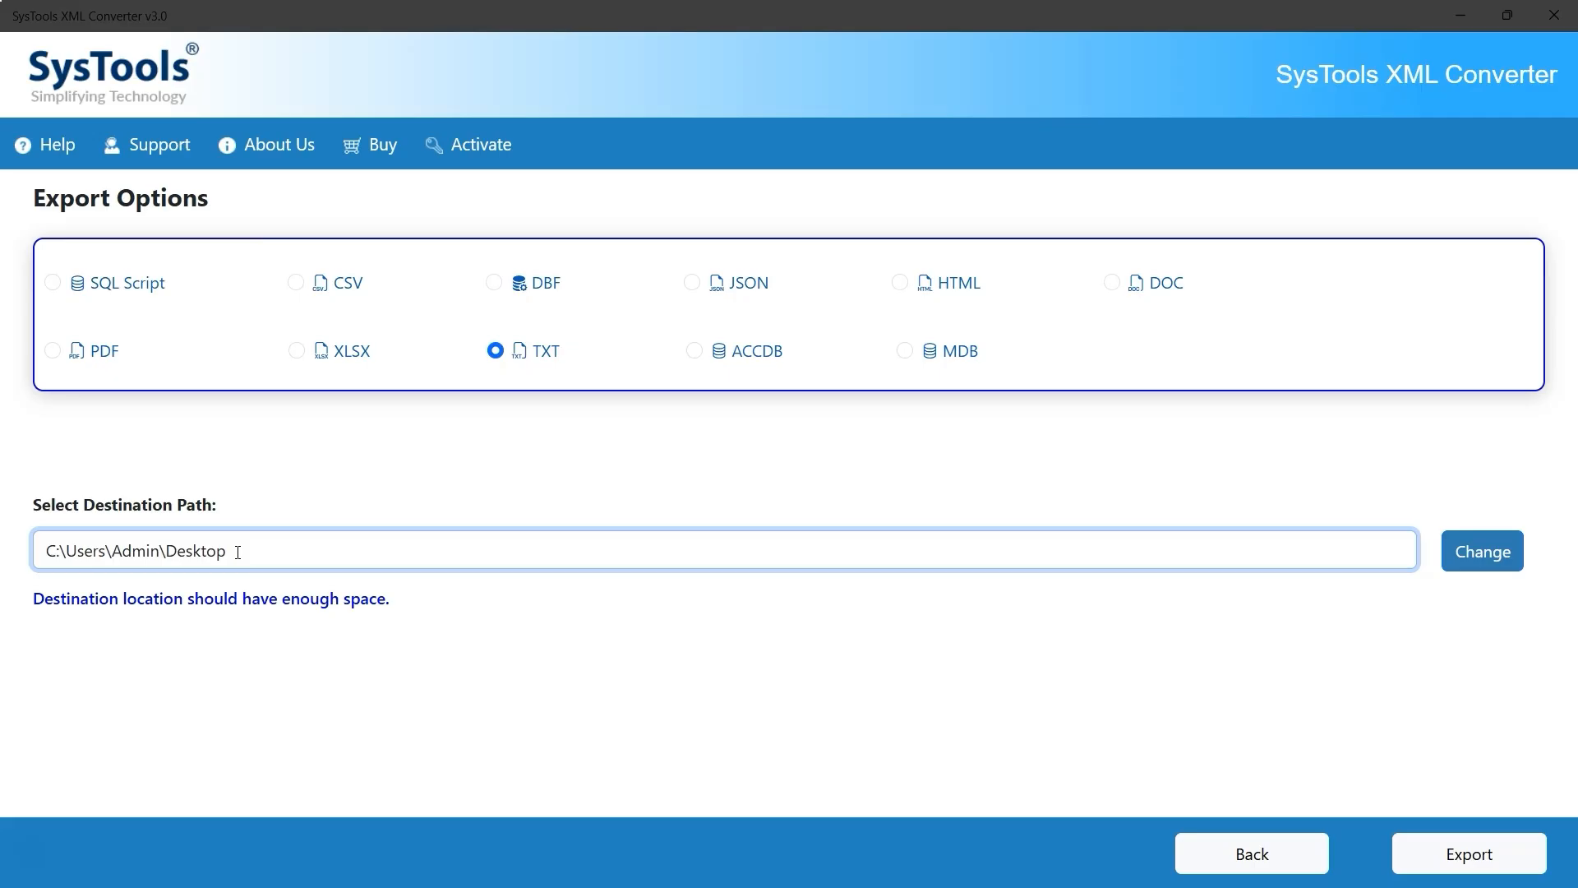
pyautogui.moveTo(1474, 563)
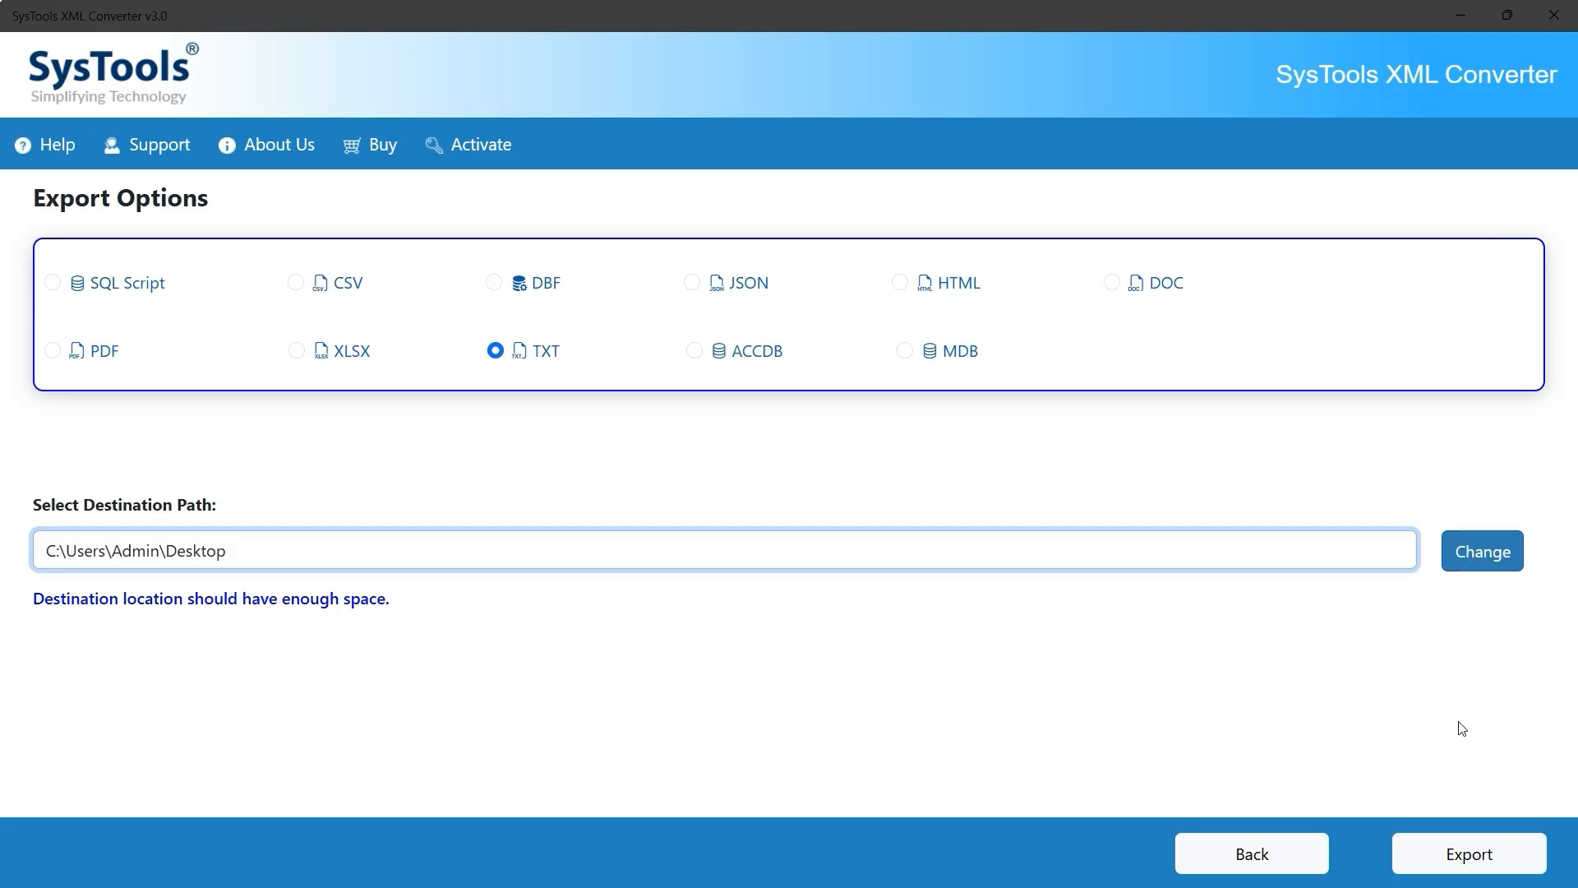
pyautogui.click(1469, 853)
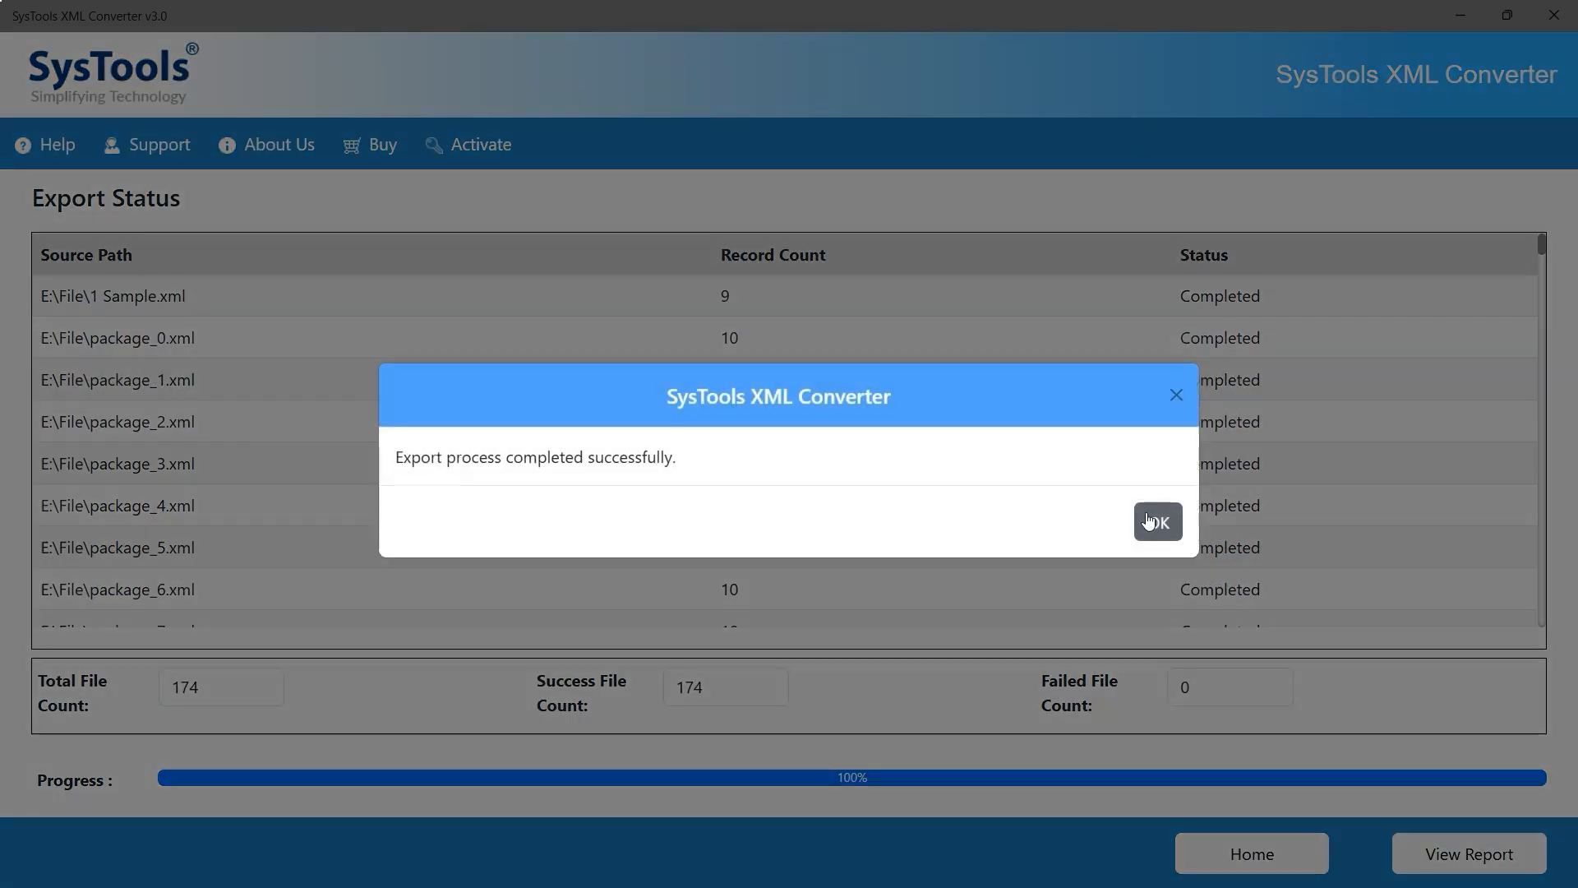
# Step: Dismiss the 174-file success message and open the exported output folder via View Report
pyautogui.click(1158, 522)
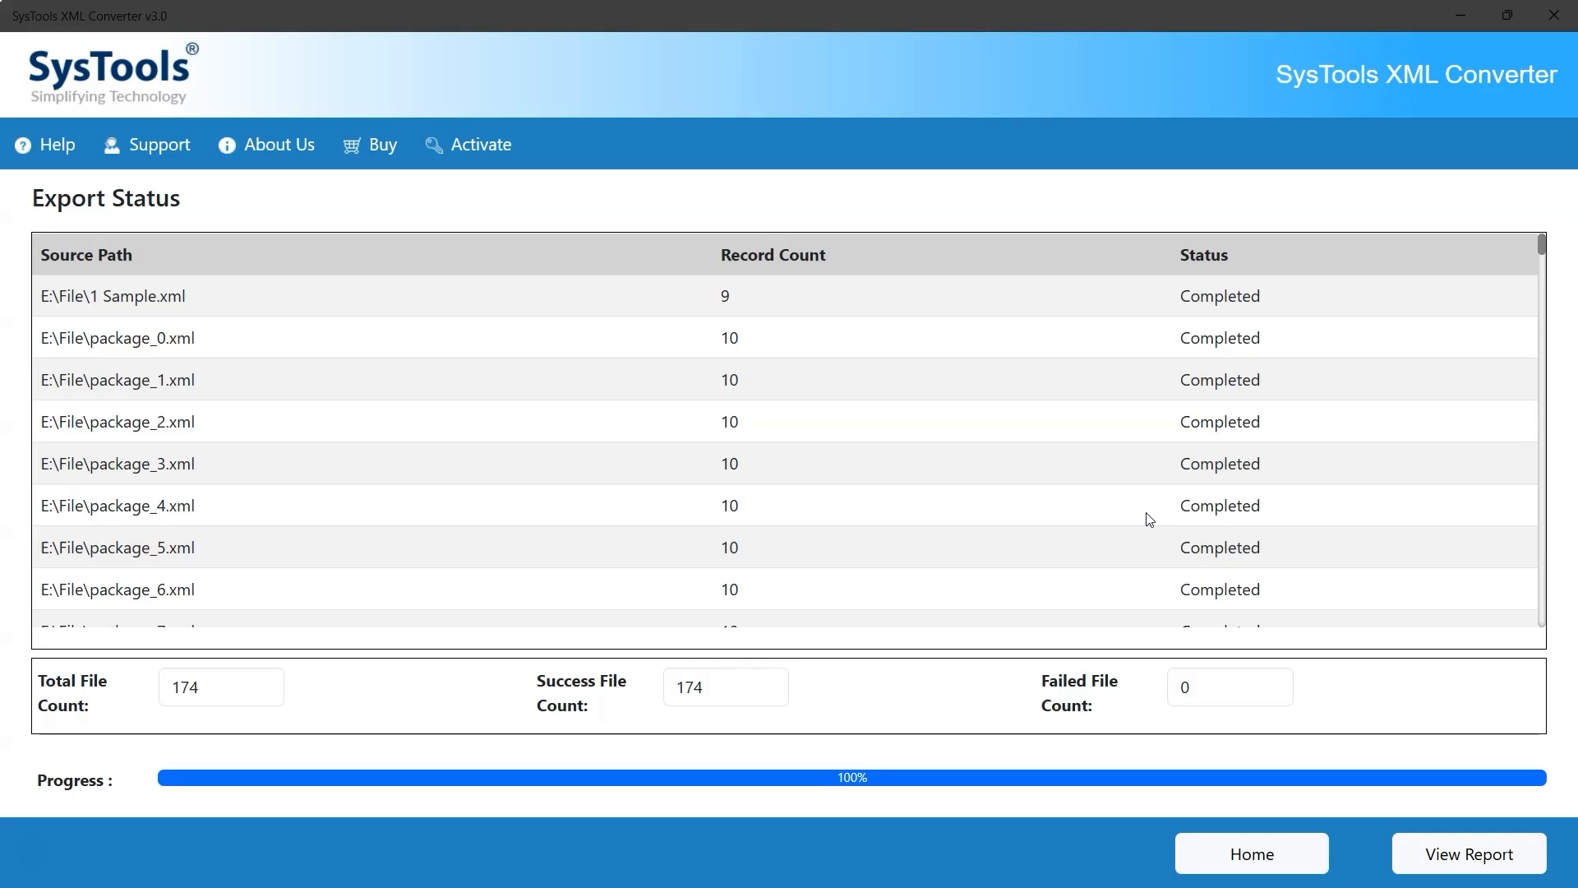
pyautogui.moveTo(210, 682)
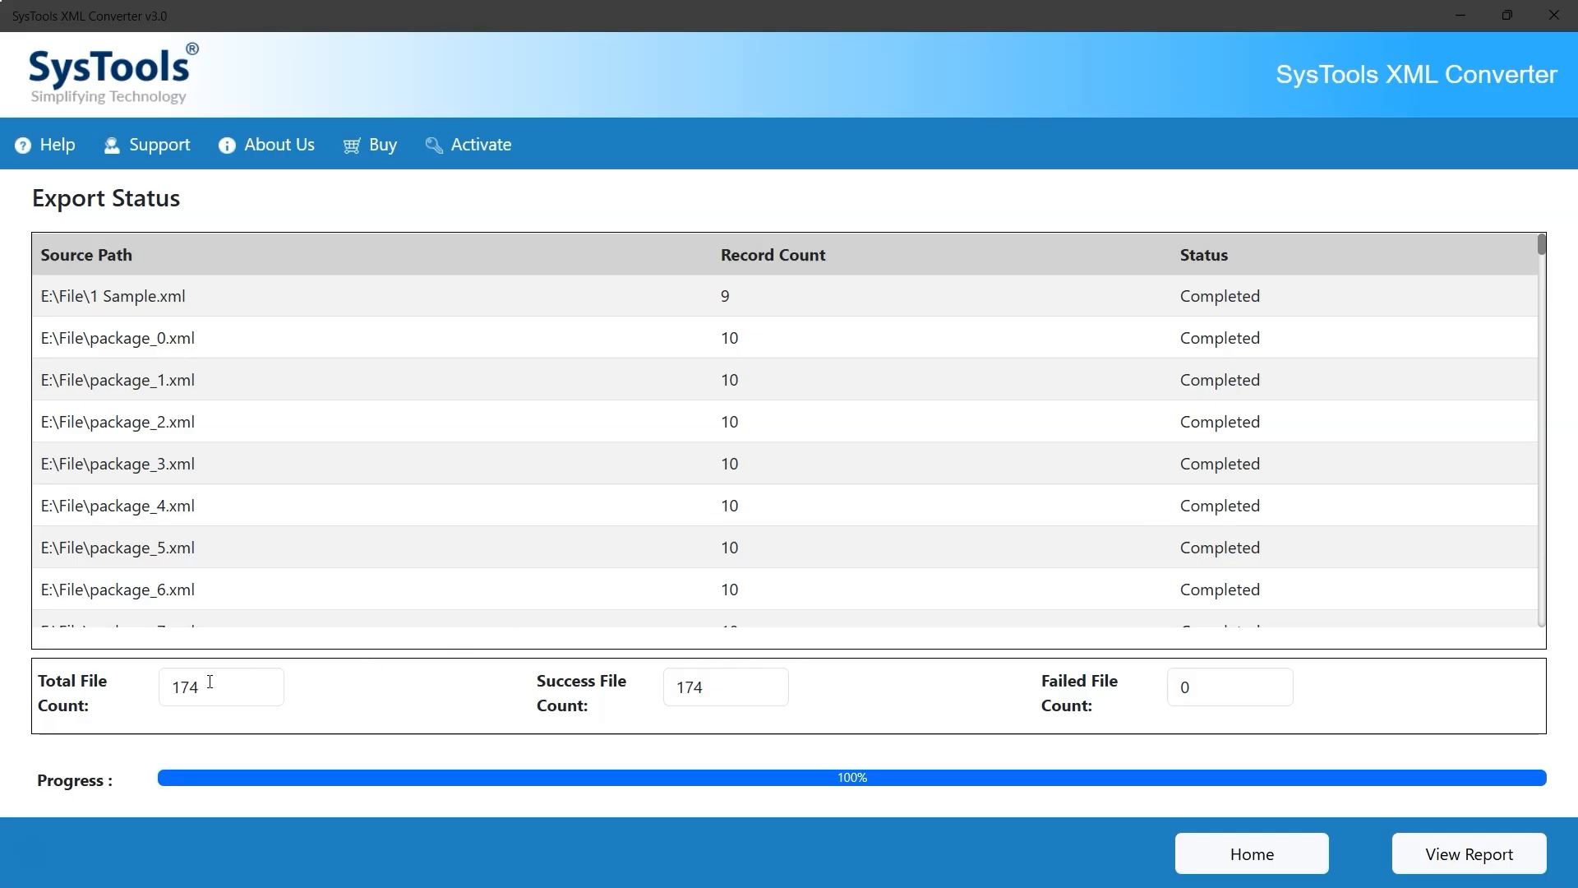
pyautogui.moveTo(461, 694)
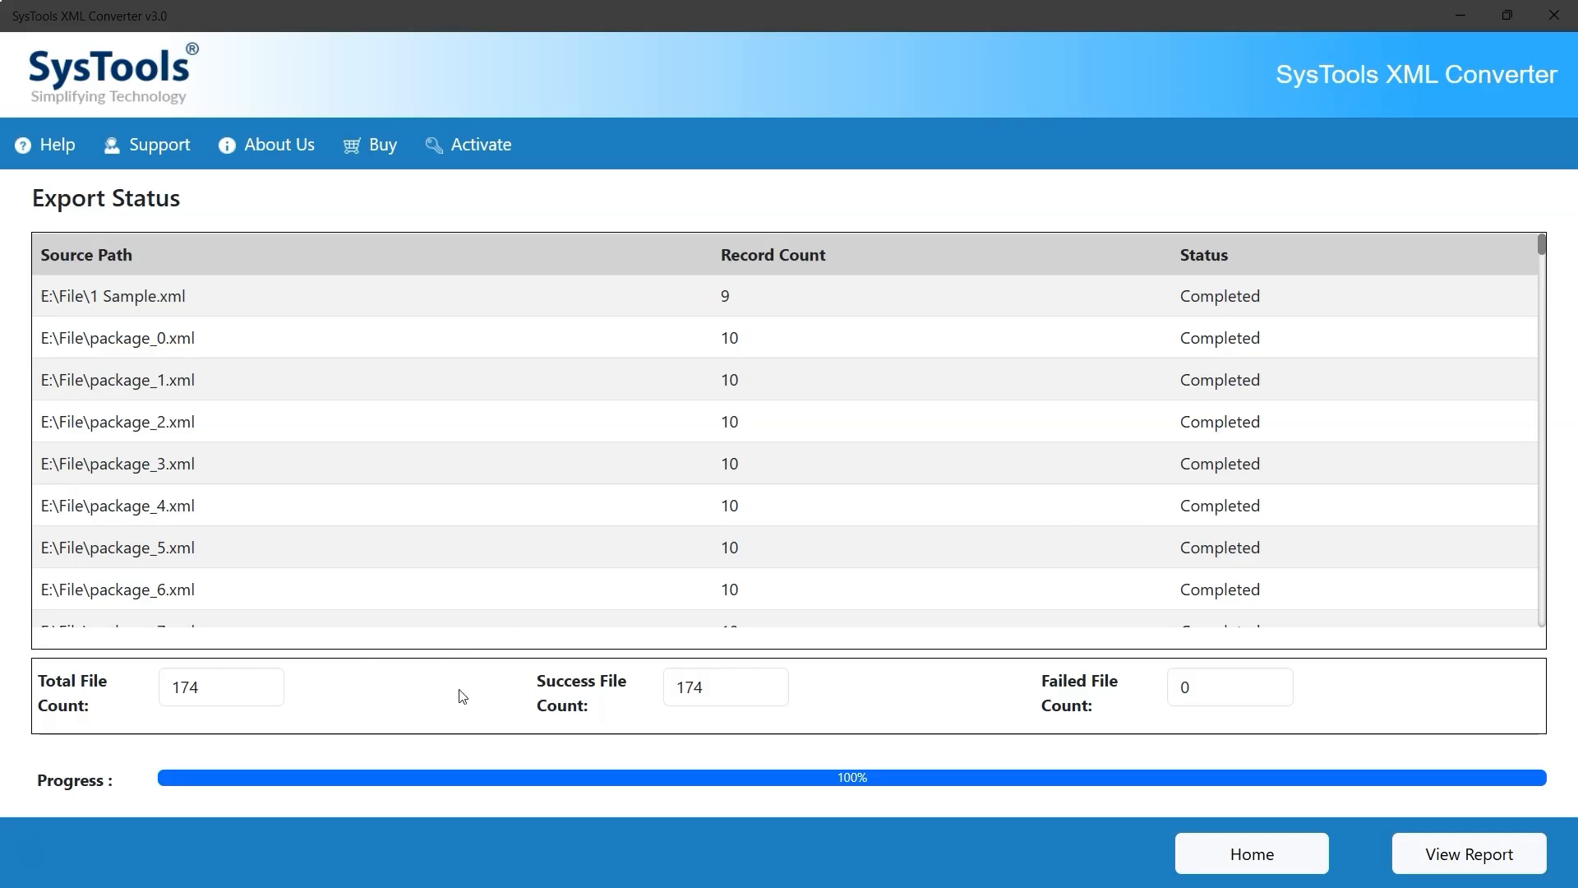
pyautogui.moveTo(721, 689)
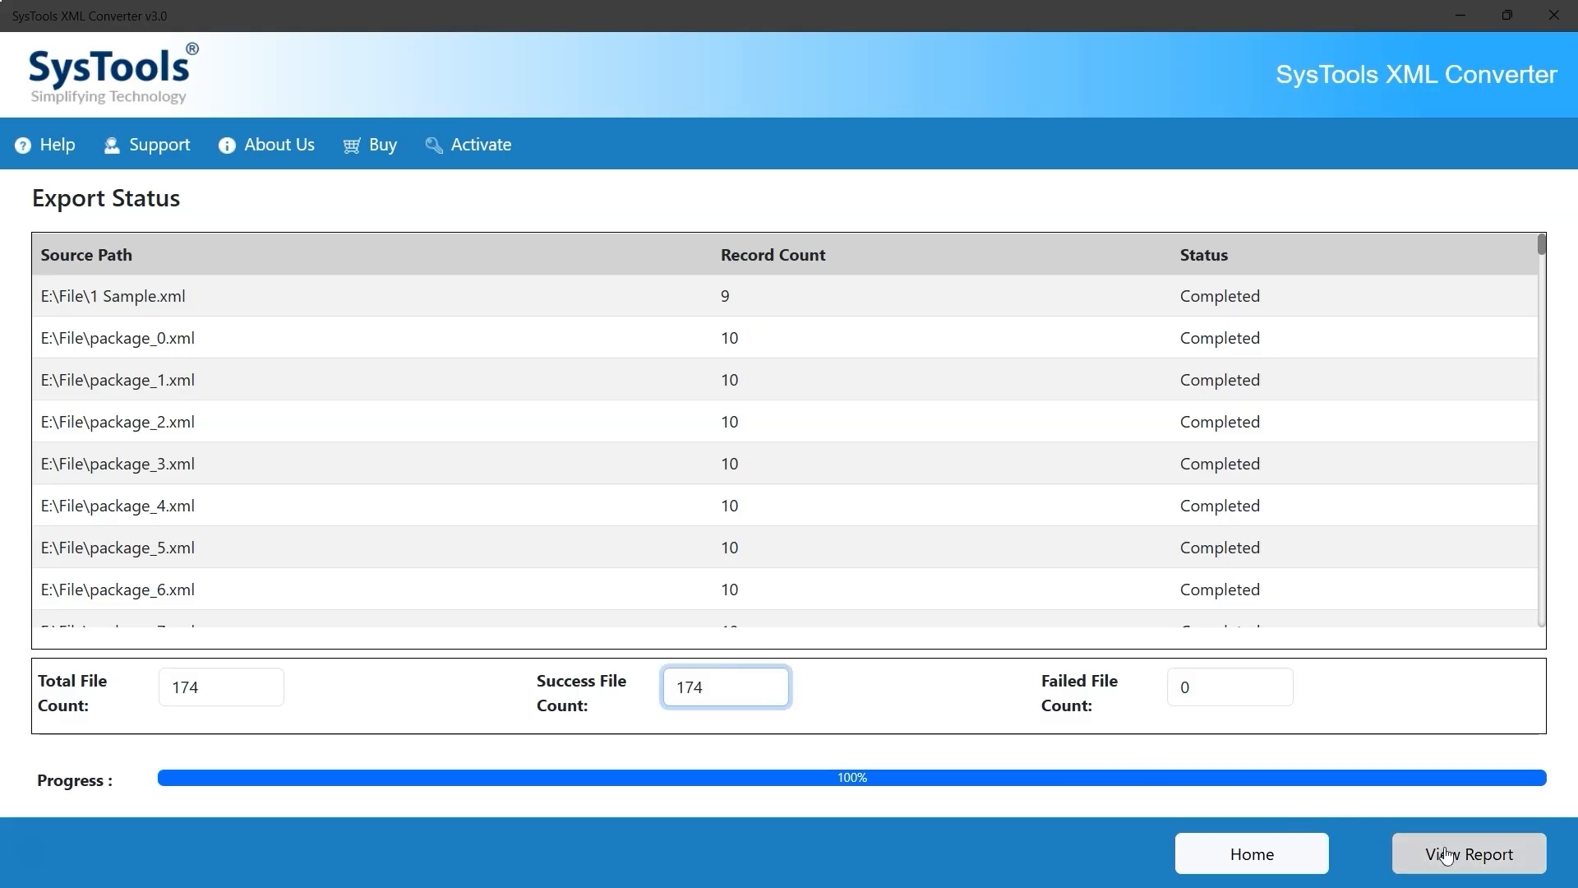
pyautogui.click(1467, 853)
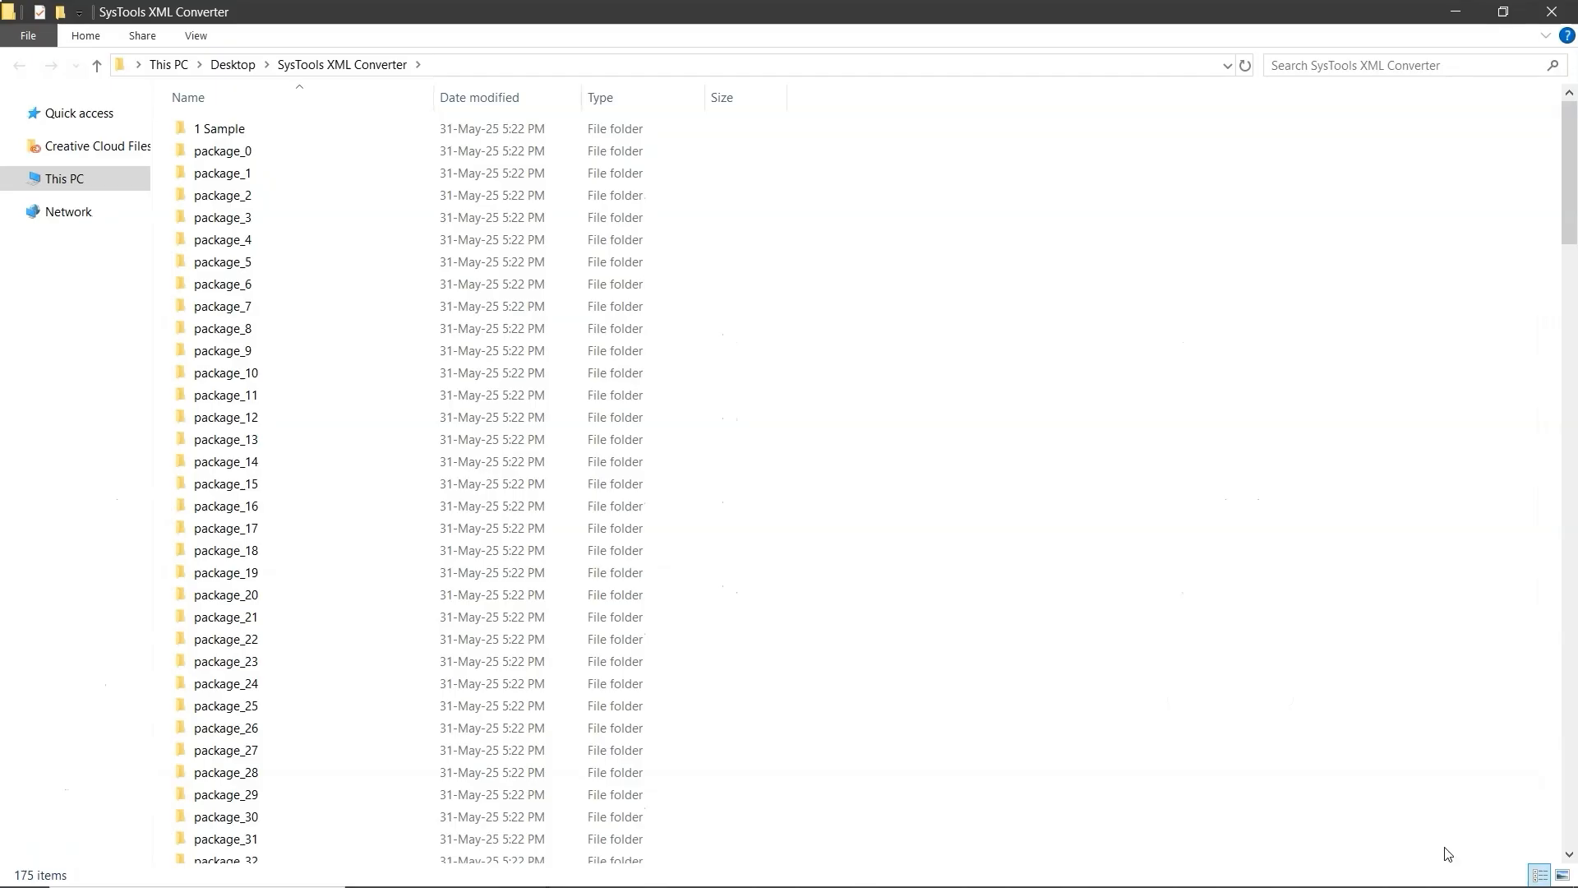
# Step: Open the 1 Sample folder and view 1 Sample.txt in Notepad
pyautogui.click(220, 129)
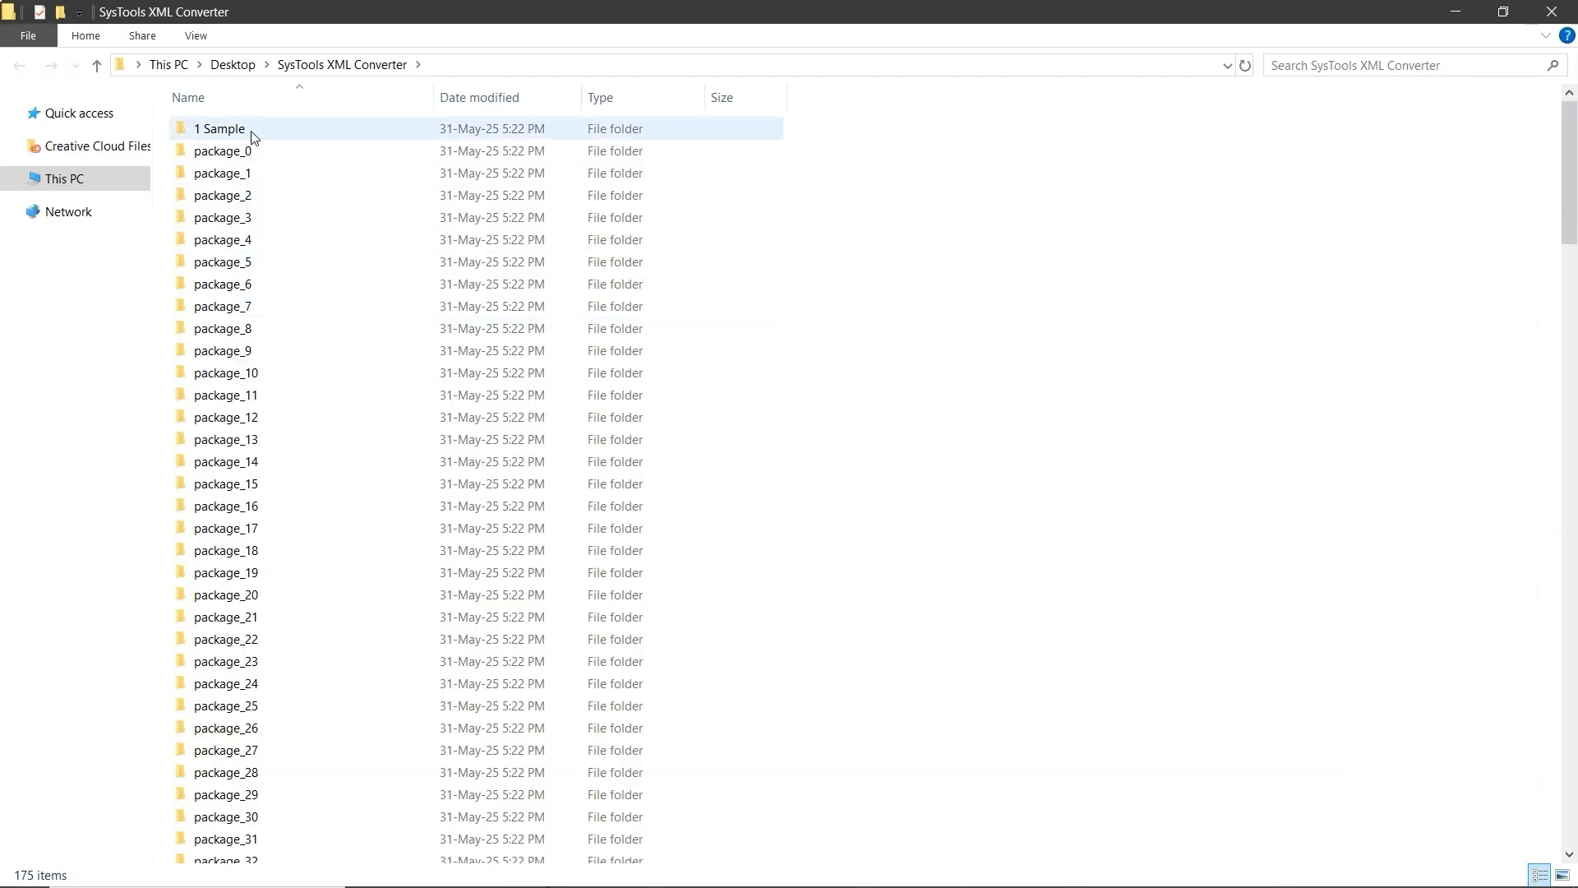
pyautogui.doubleClick(219, 129)
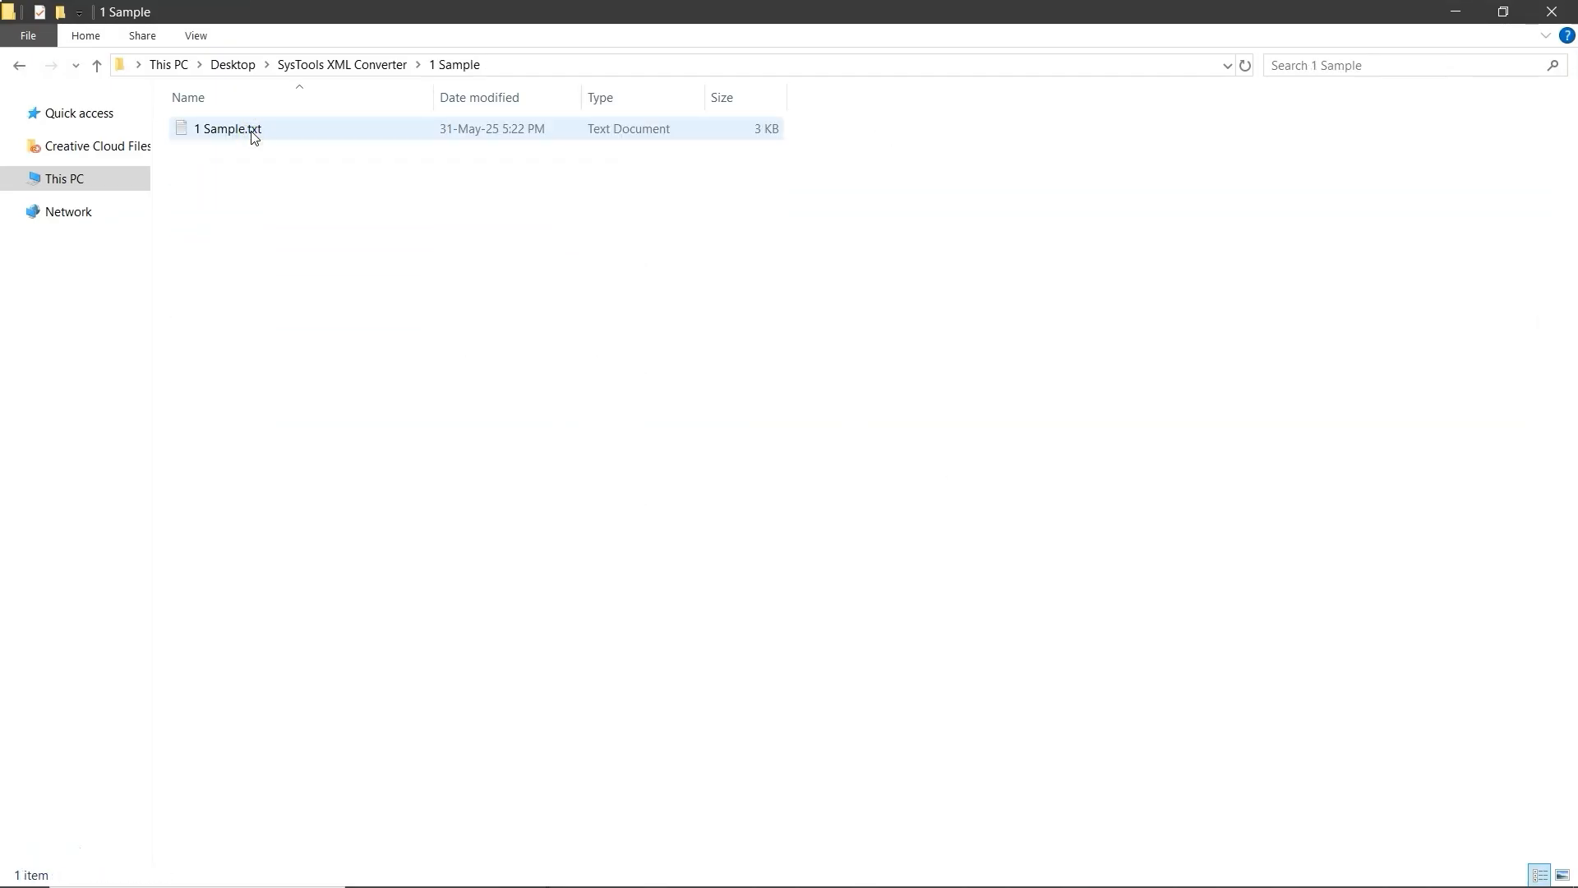
pyautogui.doubleClick(230, 129)
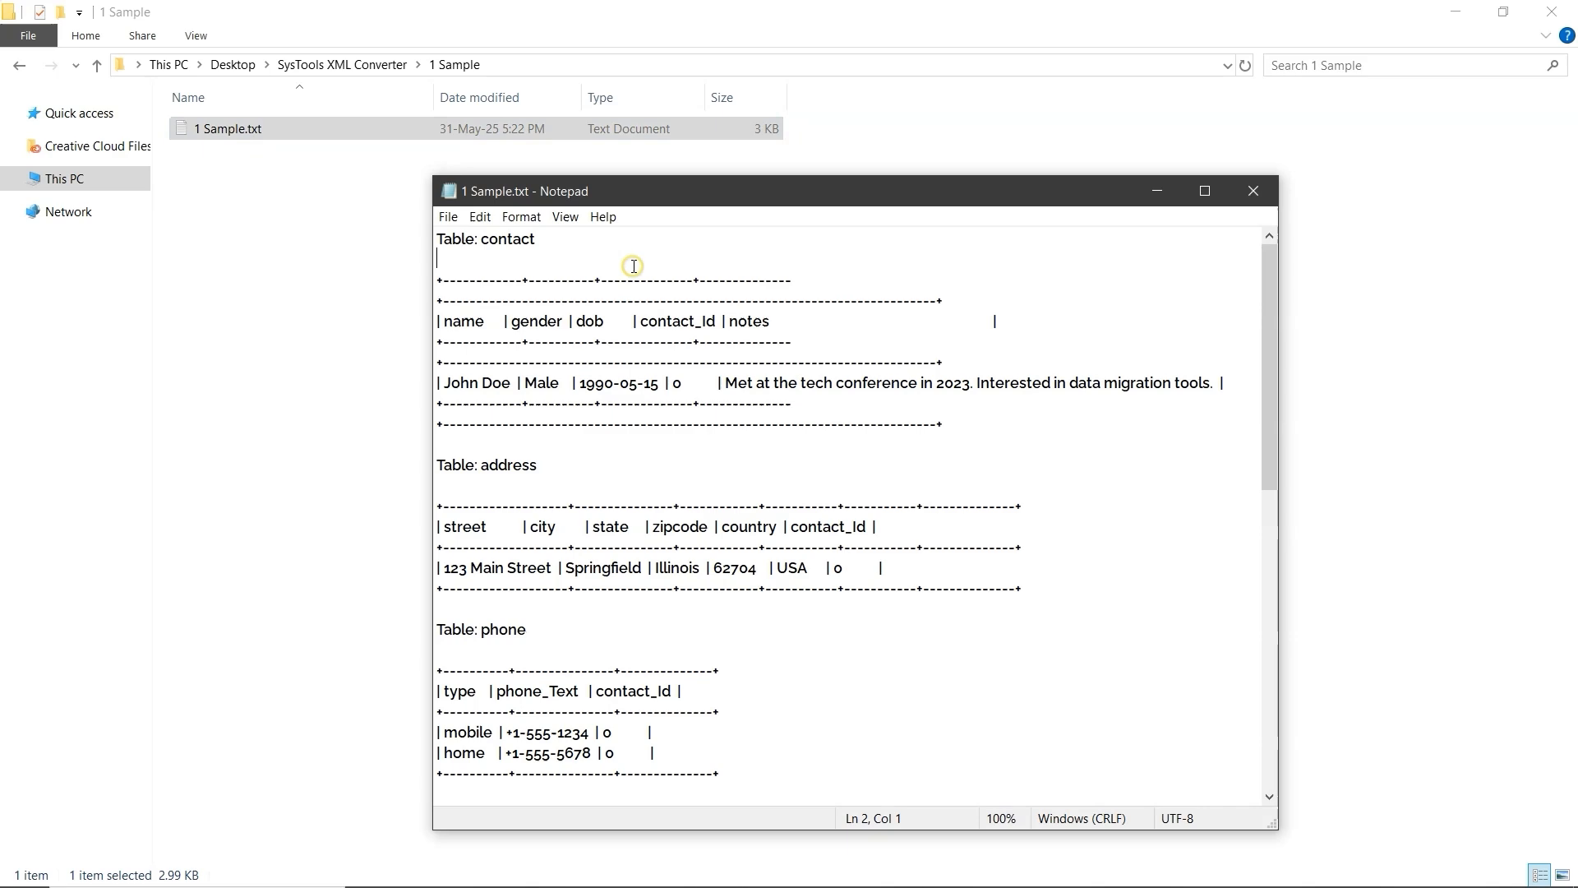